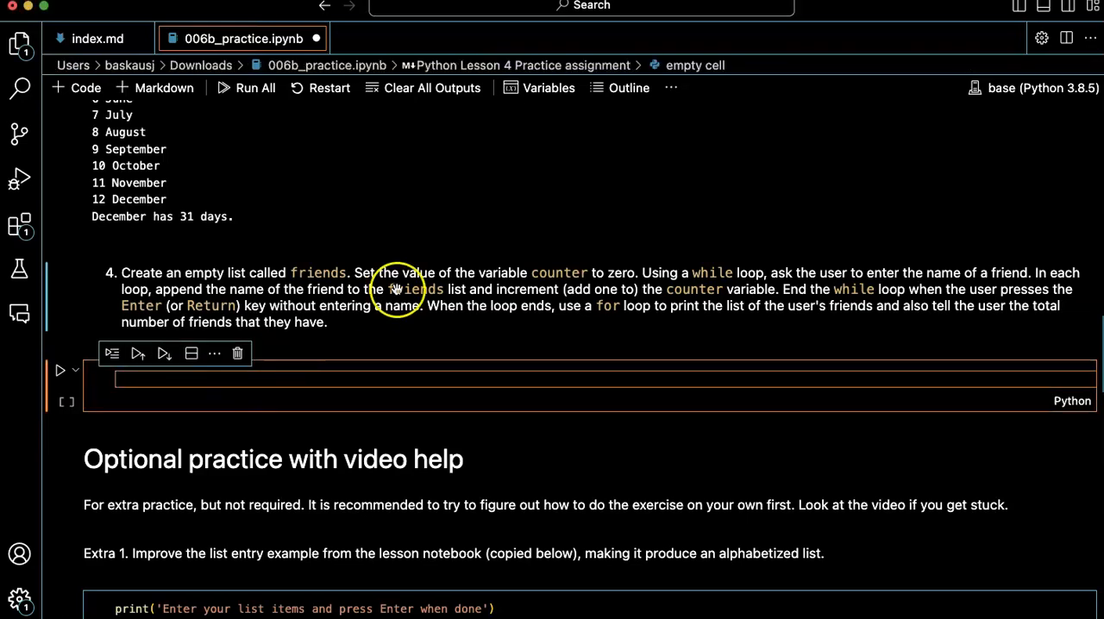
{"action": "mouse_move", "coordinate": [456, 324]}
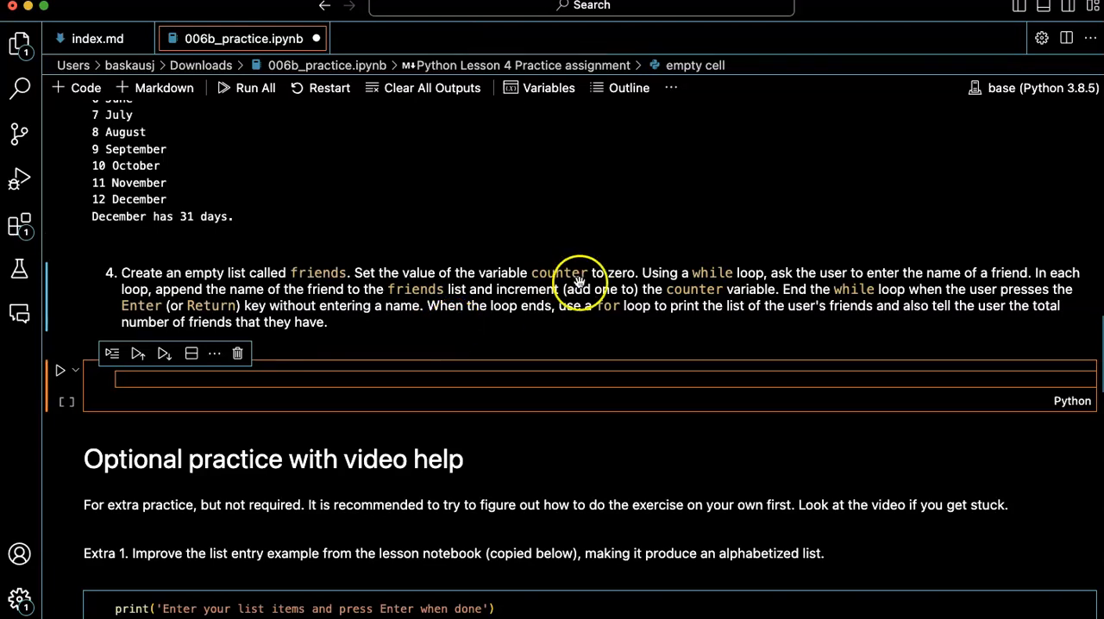
{"action": "mouse_move", "coordinate": [690, 307]}
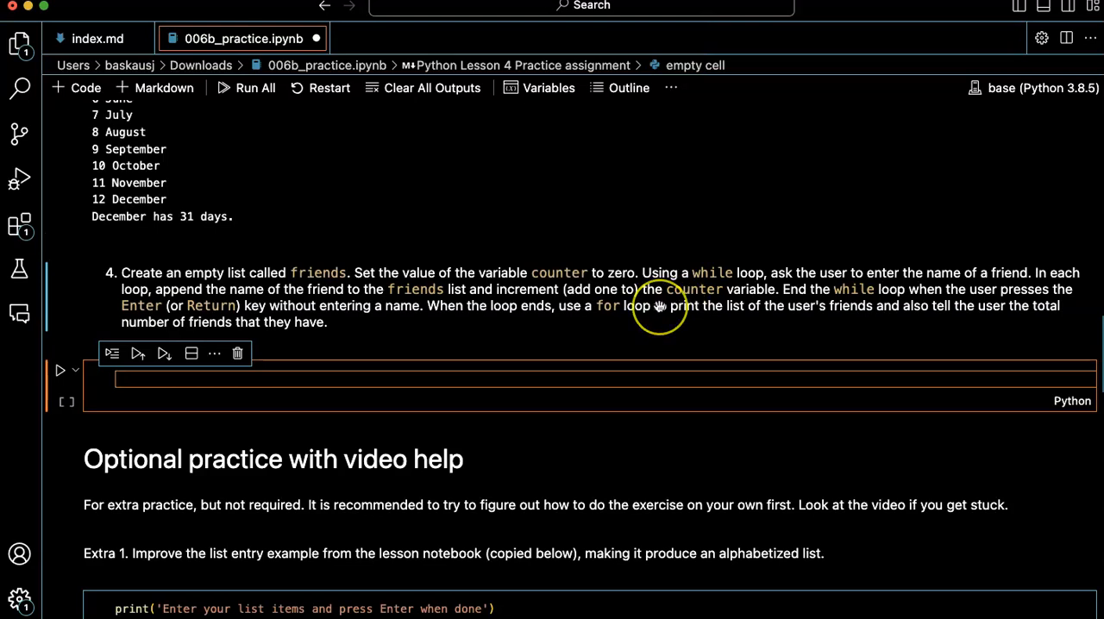
{"action": "mouse_move", "coordinate": [648, 317]}
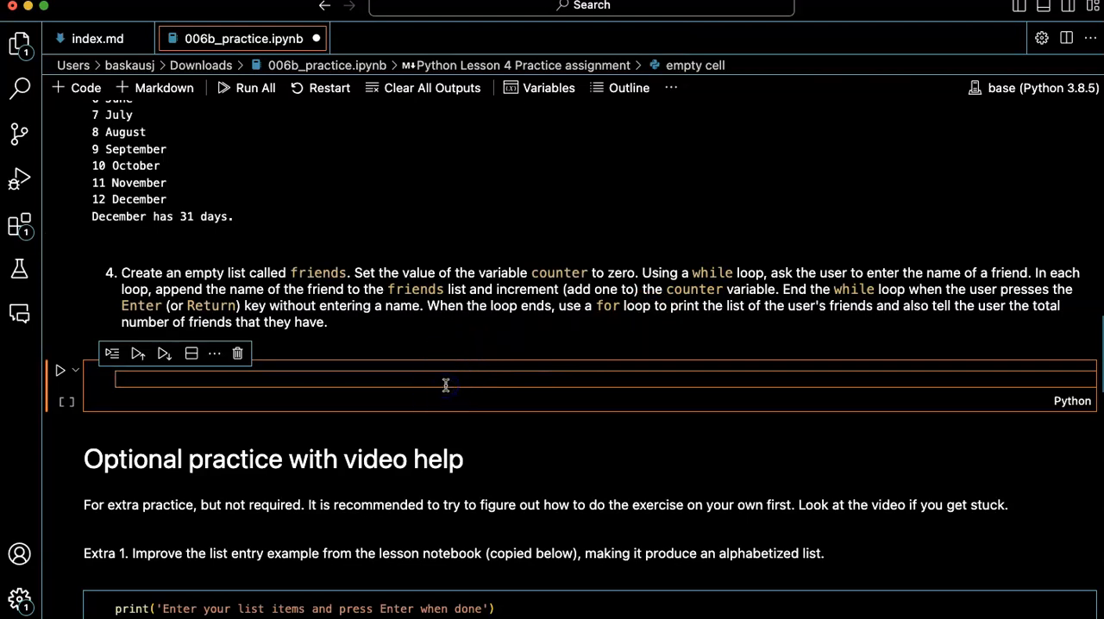
- Write a comment about creating an empty list, then define friends = []
{"action": "type", "text": "#"}
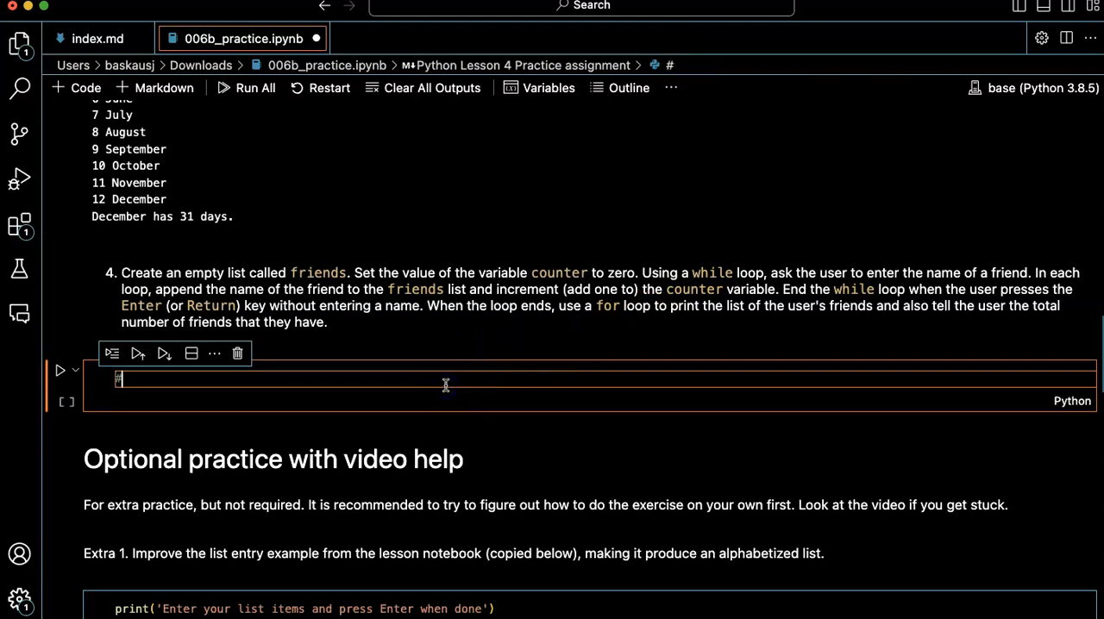
{"action": "type", "text": "# Crea"}
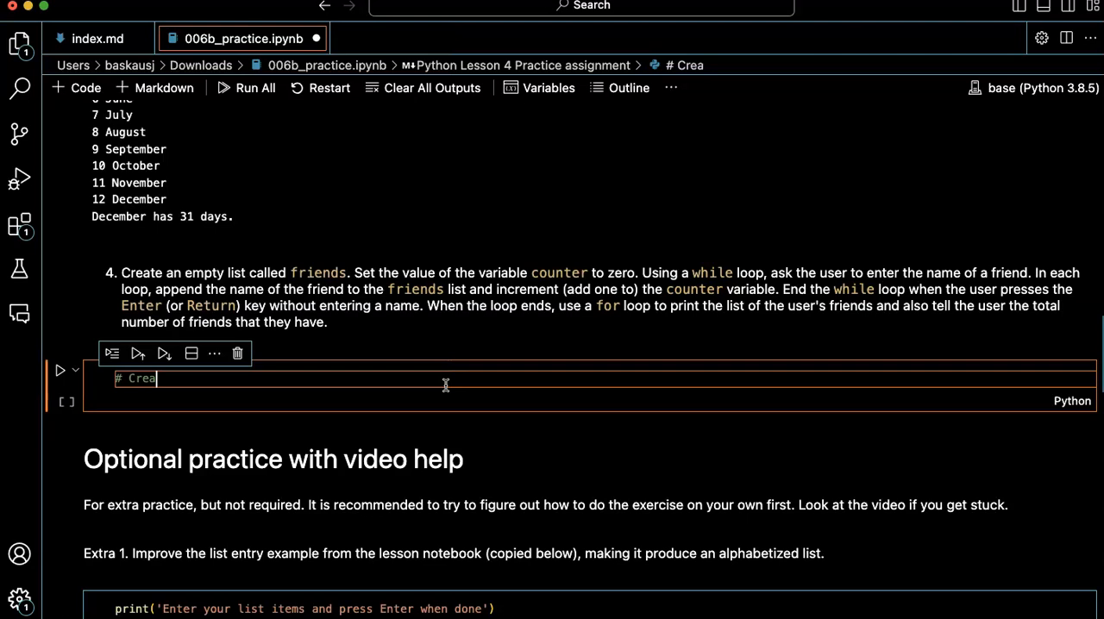
{"action": "type", "text": "a list of the names of the months in order"}
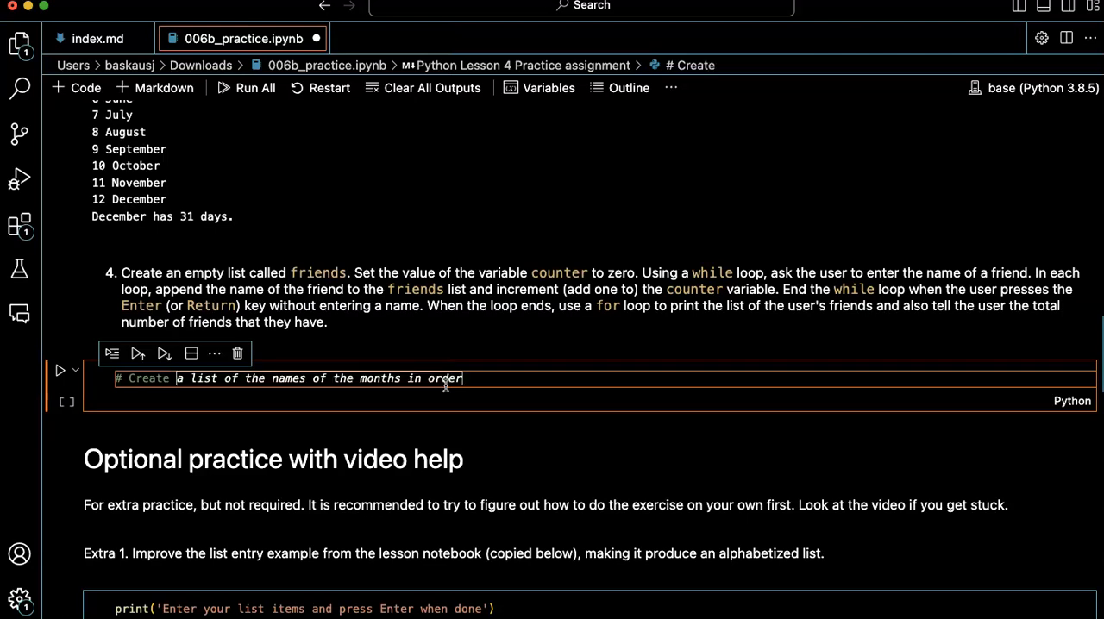
{"action": "type", "text": "an emt"}
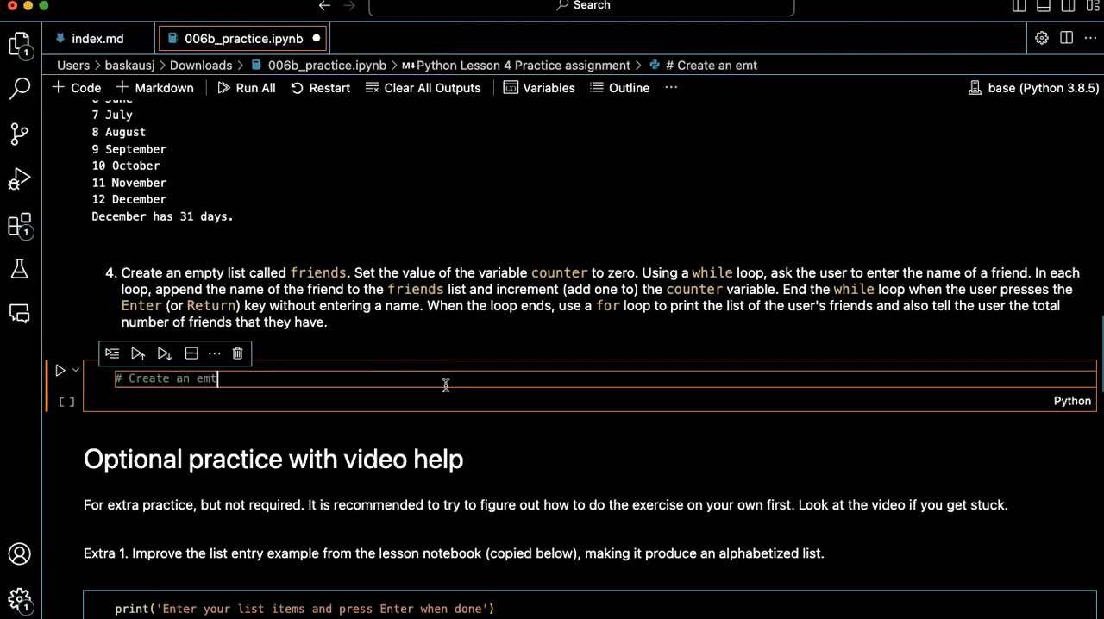
{"action": "type", "text": "py list to hold the names of the months with 31 days."}
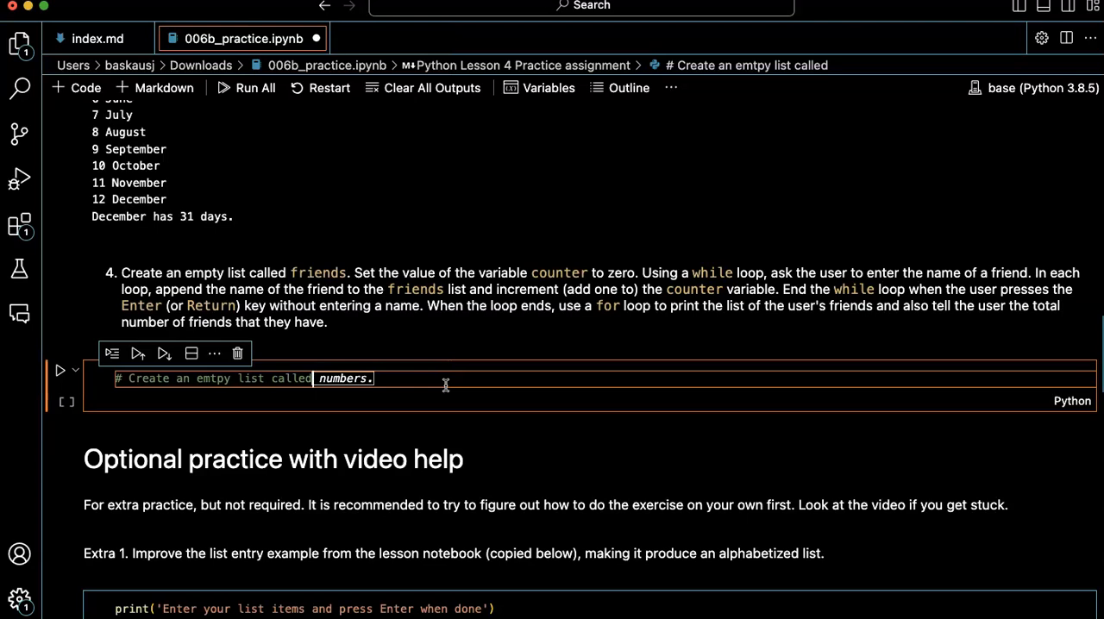
{"action": "type", "text": "friendt"}
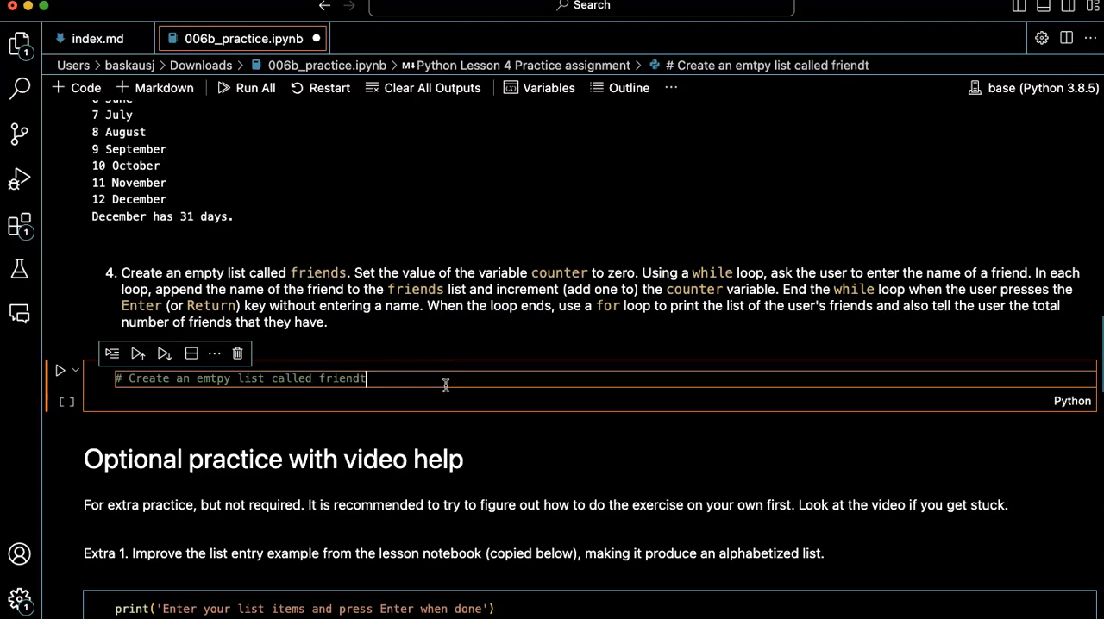
{"action": "type", "text": "friends = []"}
{"action": "type", "text": "# Set the"}
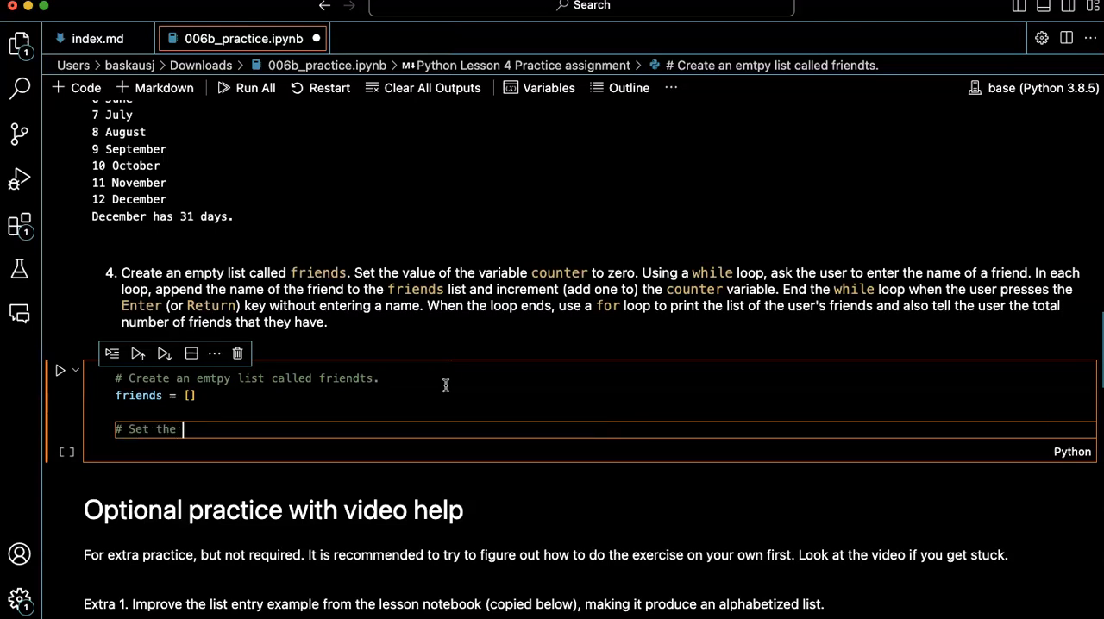
- Write the comment '# Set the value of counter to zero.' and define counter = 0
{"action": "type", "text": "value of"}
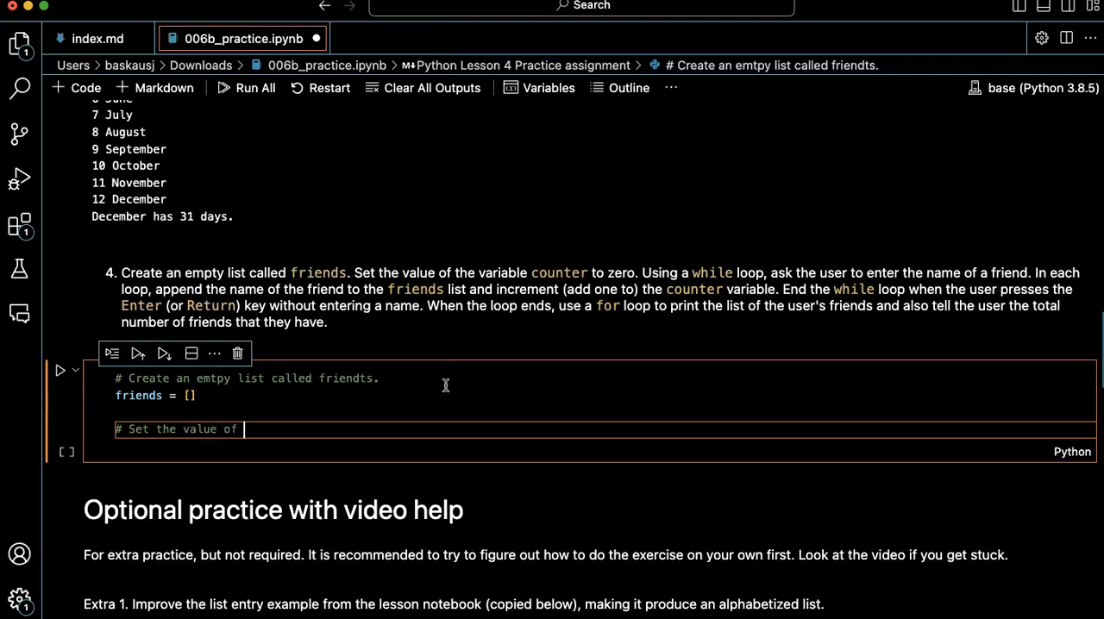
{"action": "type", "text": "counter to 0."}
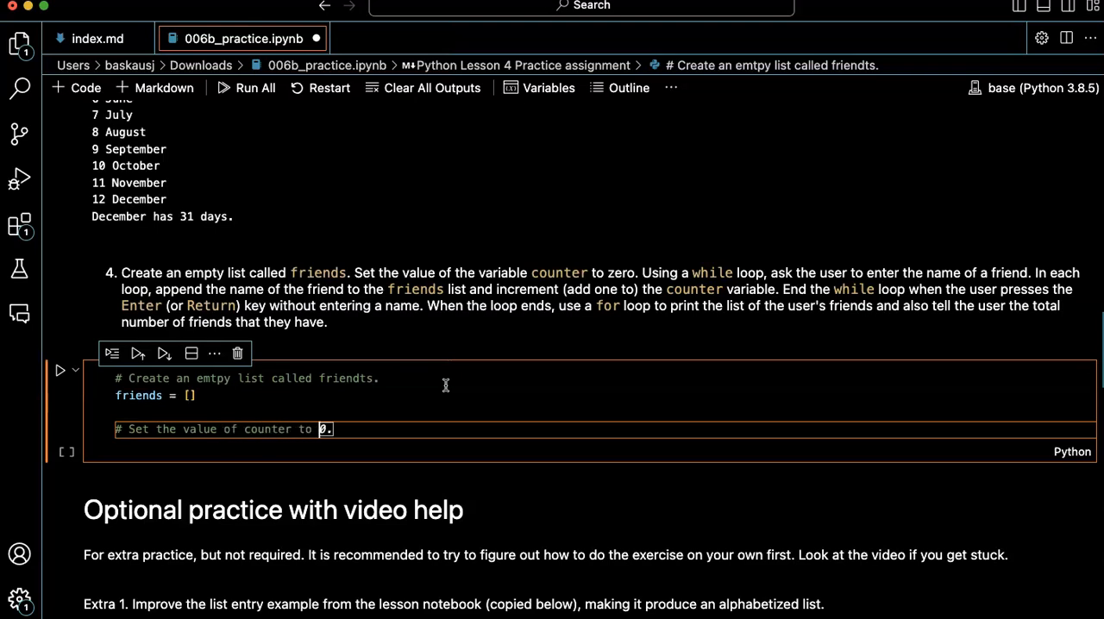
{"action": "type", "text": "zero."}
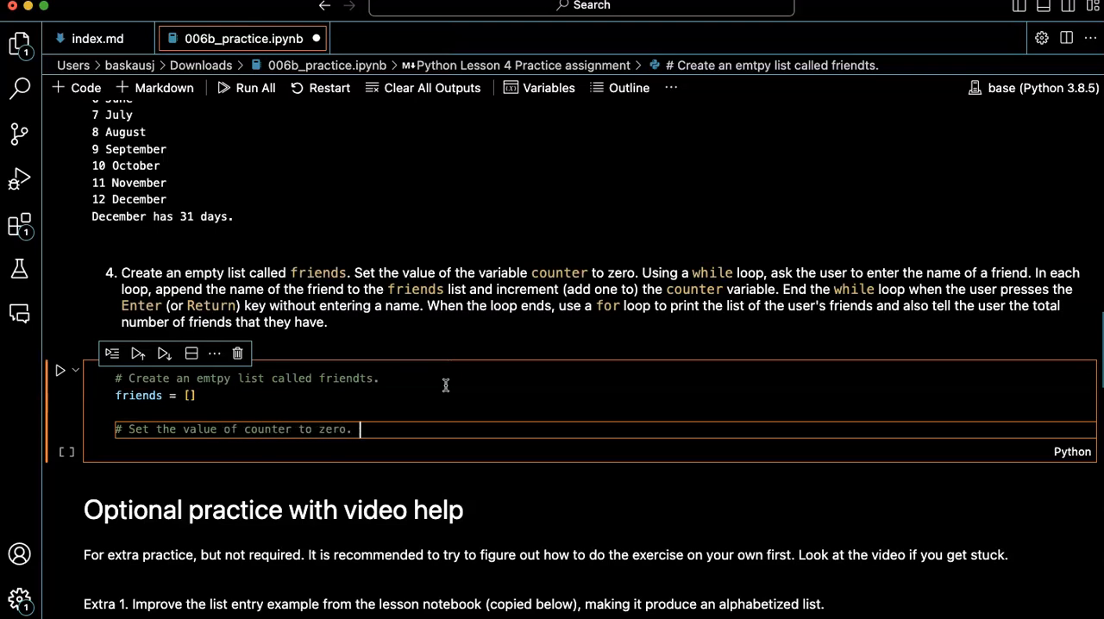
{"action": "type", "text": "counter = 0"}
{"action": "type", "text": "# Us"}
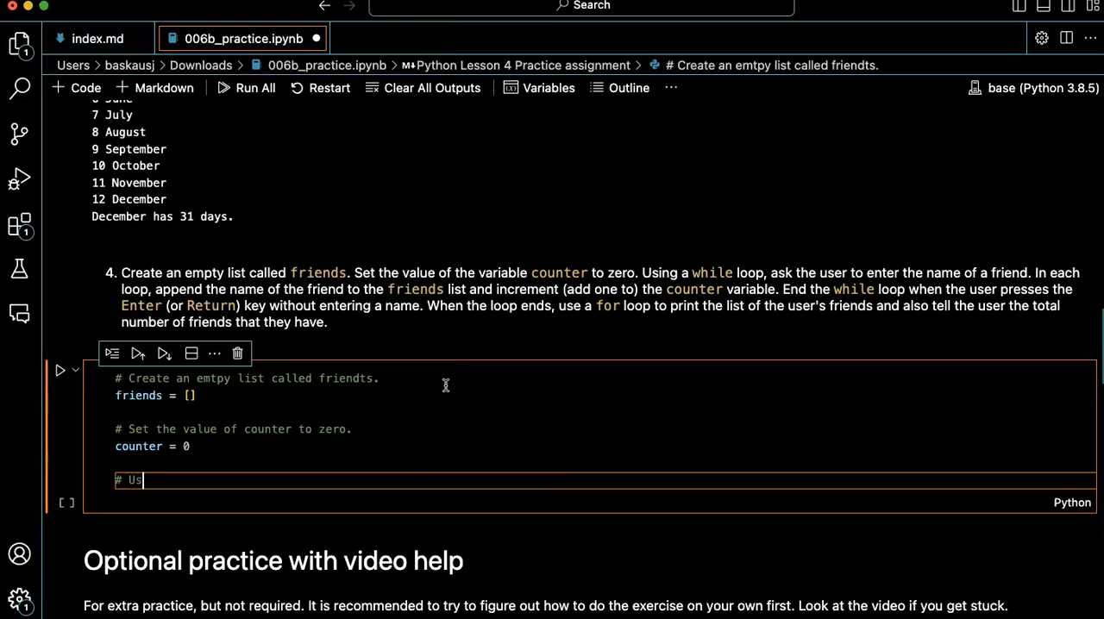
- Write the comment '# Use a while loop to enter the names of 5 friends.'
{"action": "type", "text": "e a while loop"}
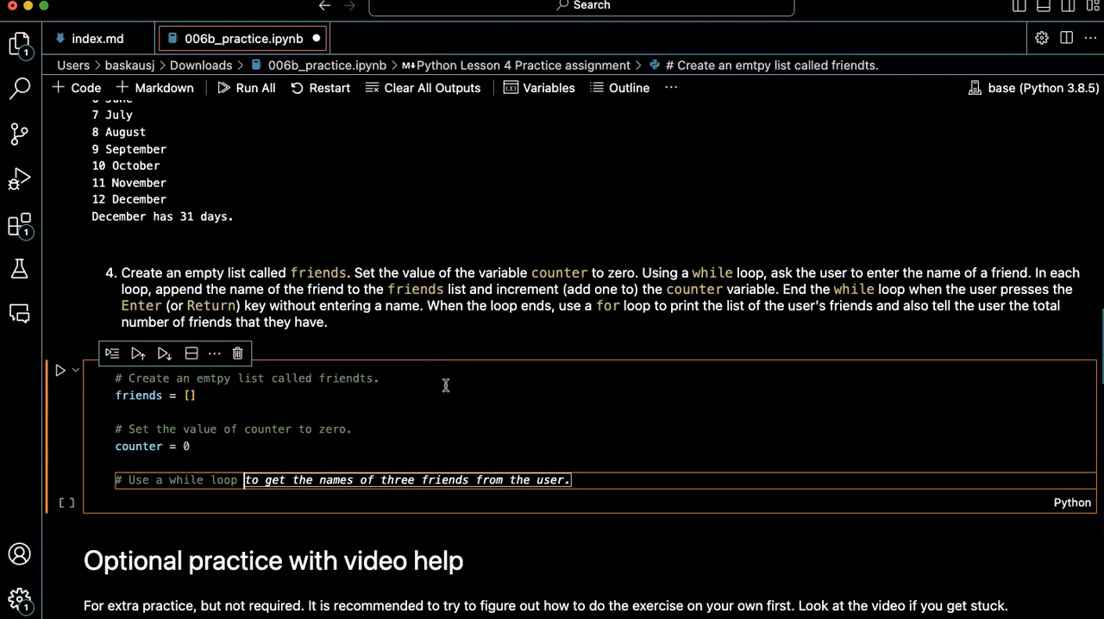
{"action": "type", "text": "te enther"}
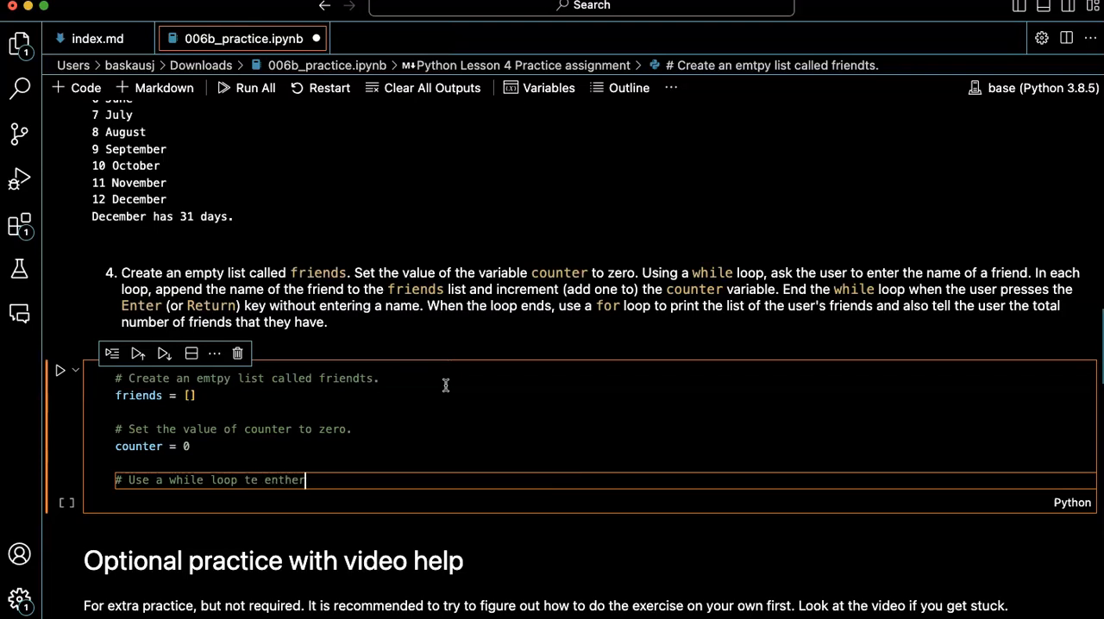
{"action": "type", "text": "ter the names of 5 friends."}
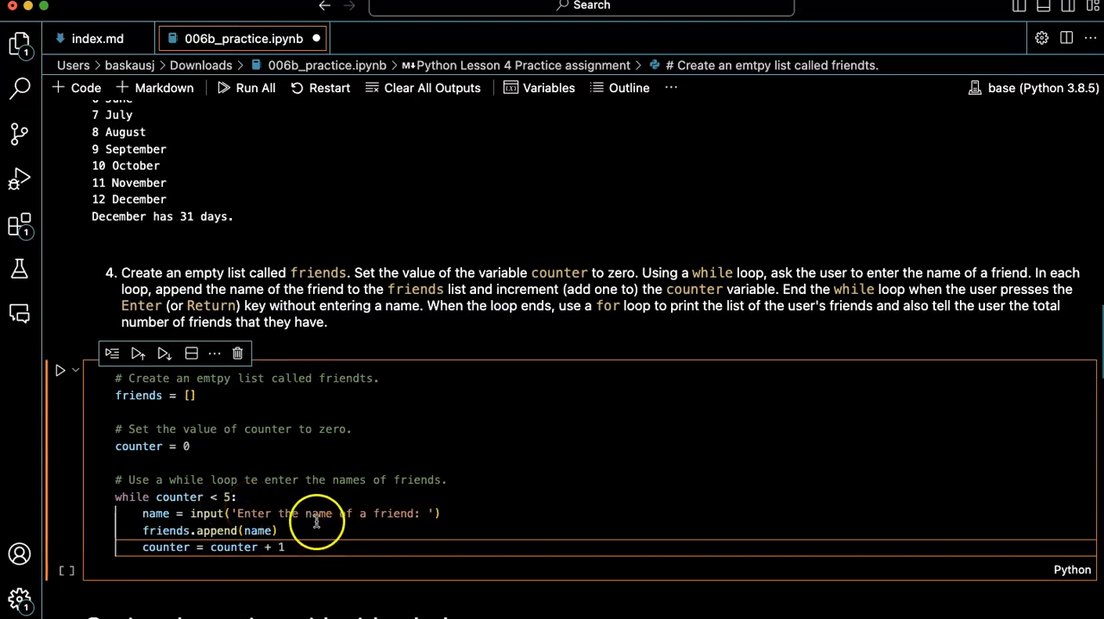
{"action": "mouse_move", "coordinate": [321, 483]}
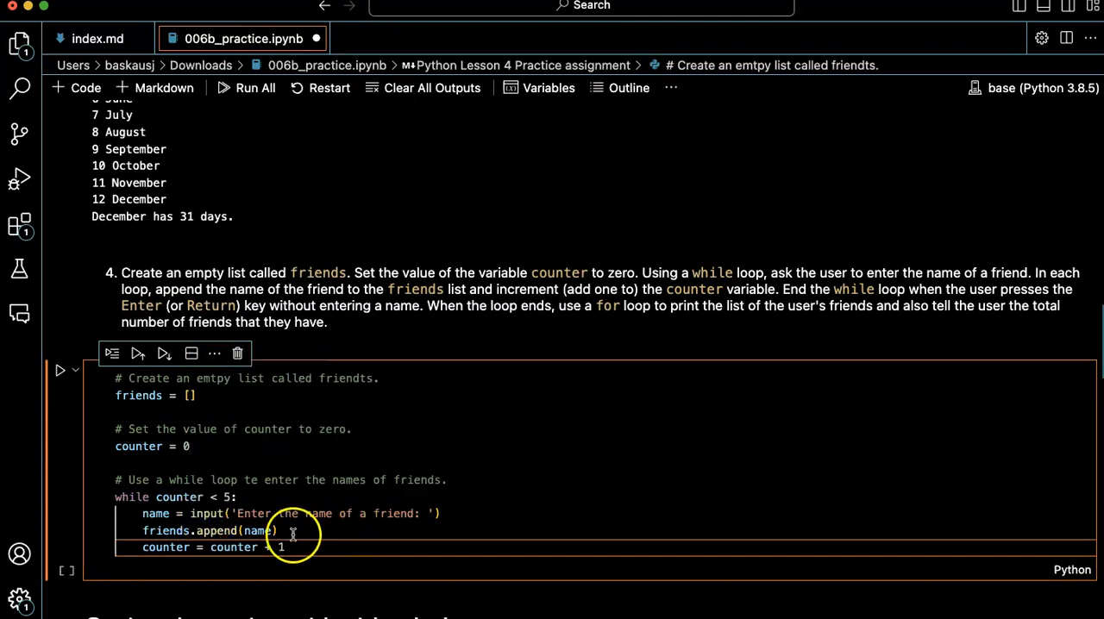
{"action": "mouse_move", "coordinate": [166, 531]}
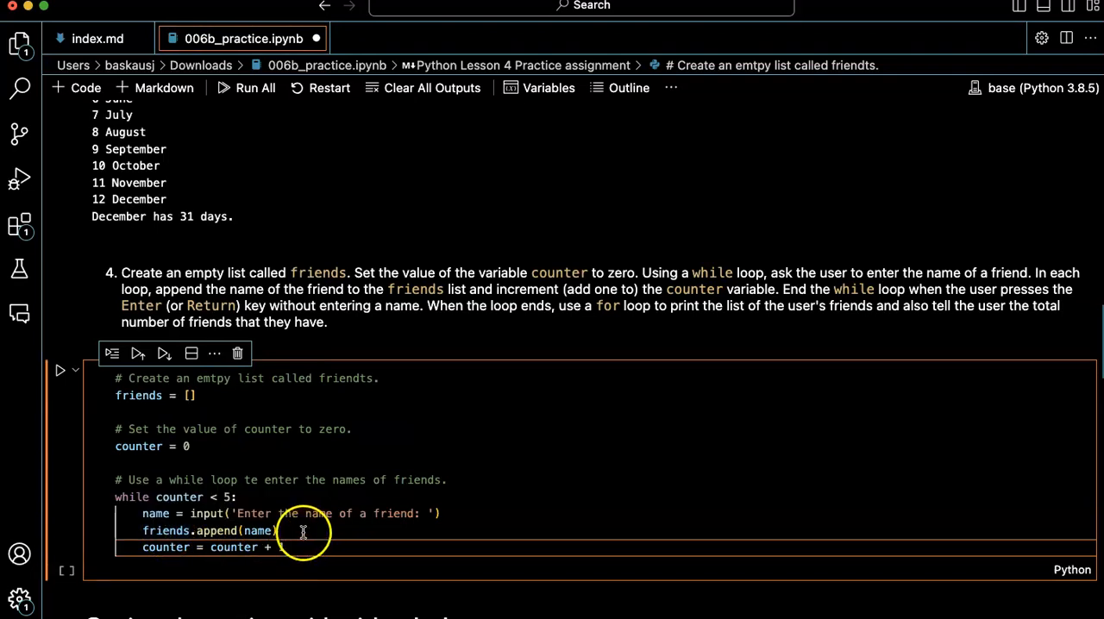
- Complete the loop's increment line as counter = counter + 1
{"action": "type", "text": "1"}
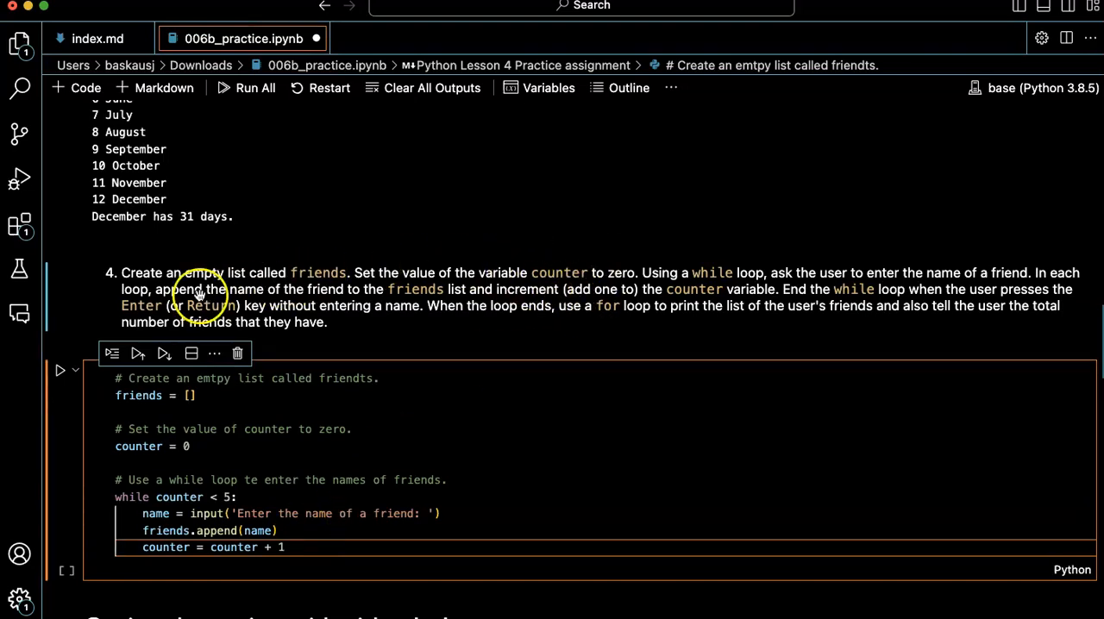
{"action": "mouse_move", "coordinate": [728, 300]}
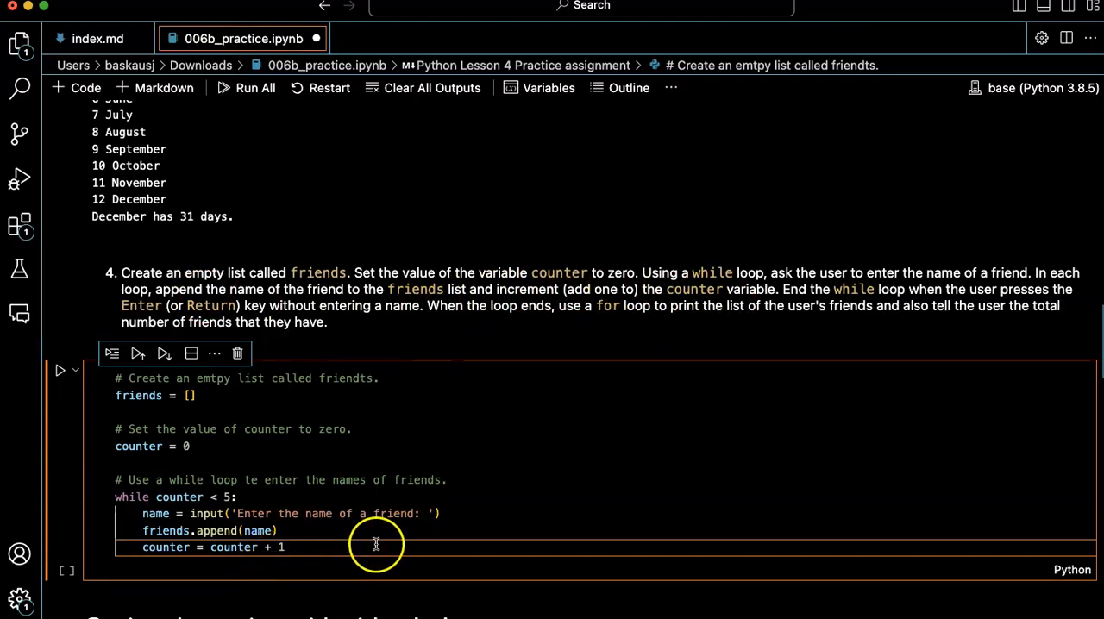
{"action": "mouse_move", "coordinate": [337, 569]}
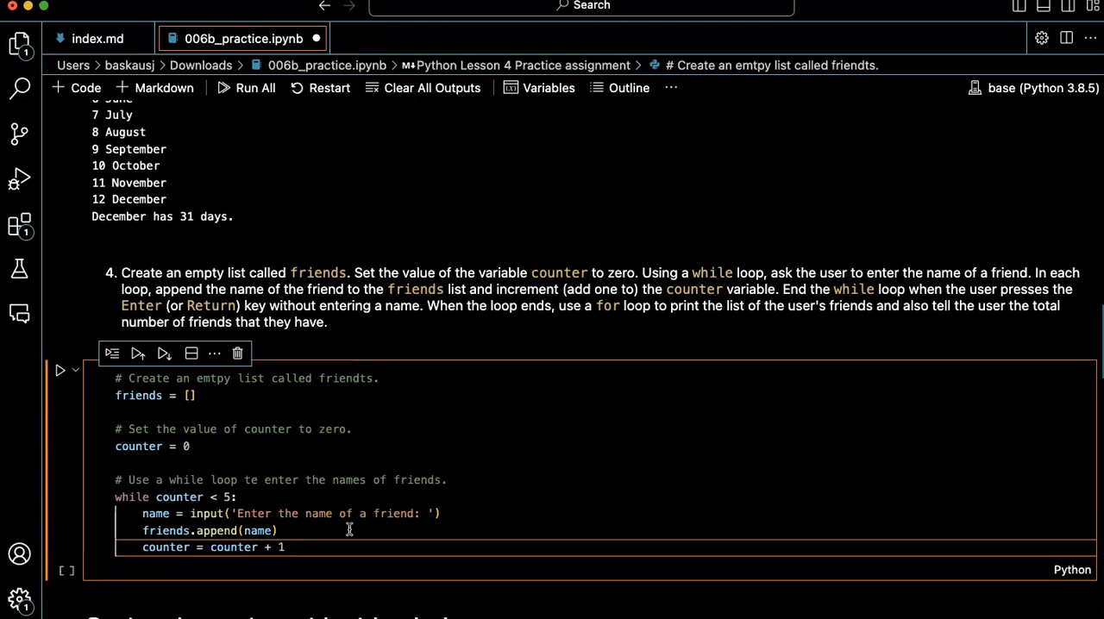
{"action": "mouse_move", "coordinate": [455, 401]}
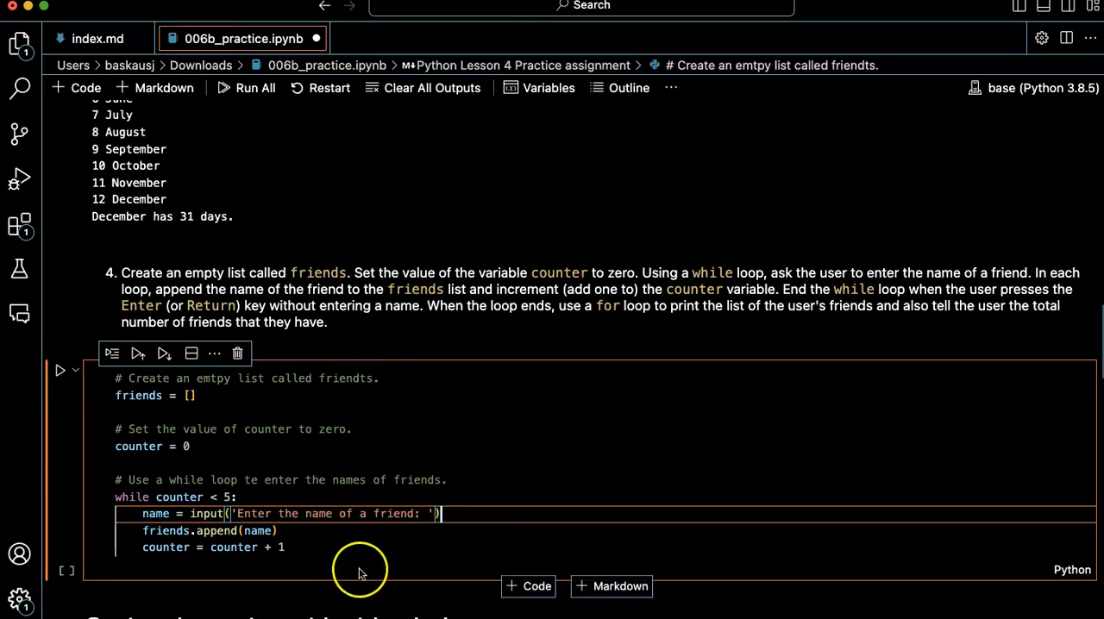
{"action": "mouse_move", "coordinate": [240, 497]}
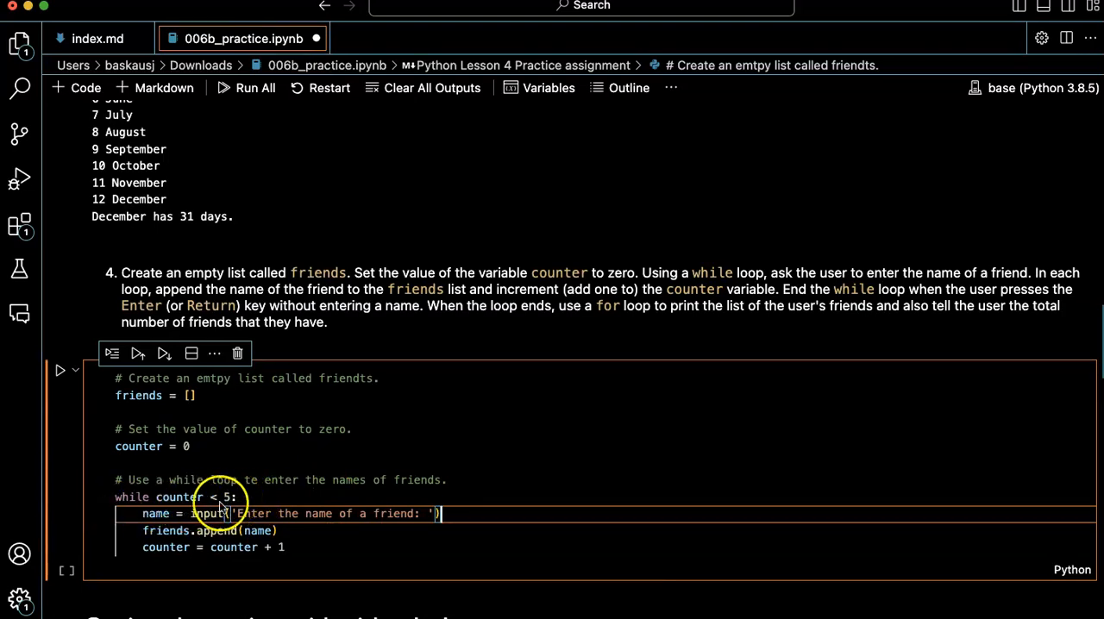
{"action": "mouse_move", "coordinate": [245, 460]}
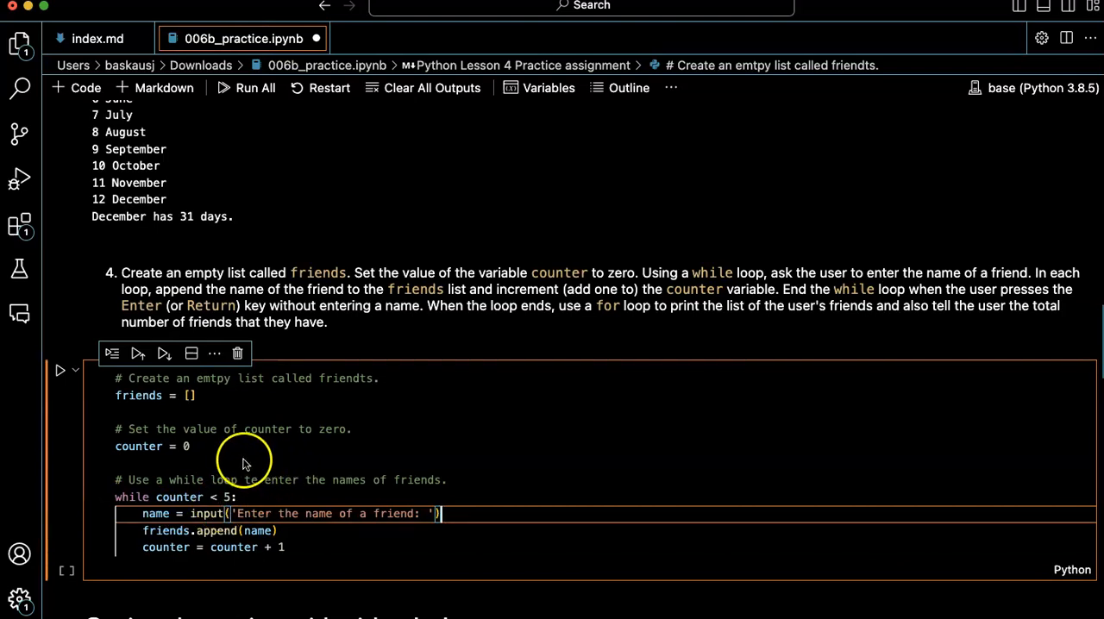
{"action": "mouse_move", "coordinate": [233, 450]}
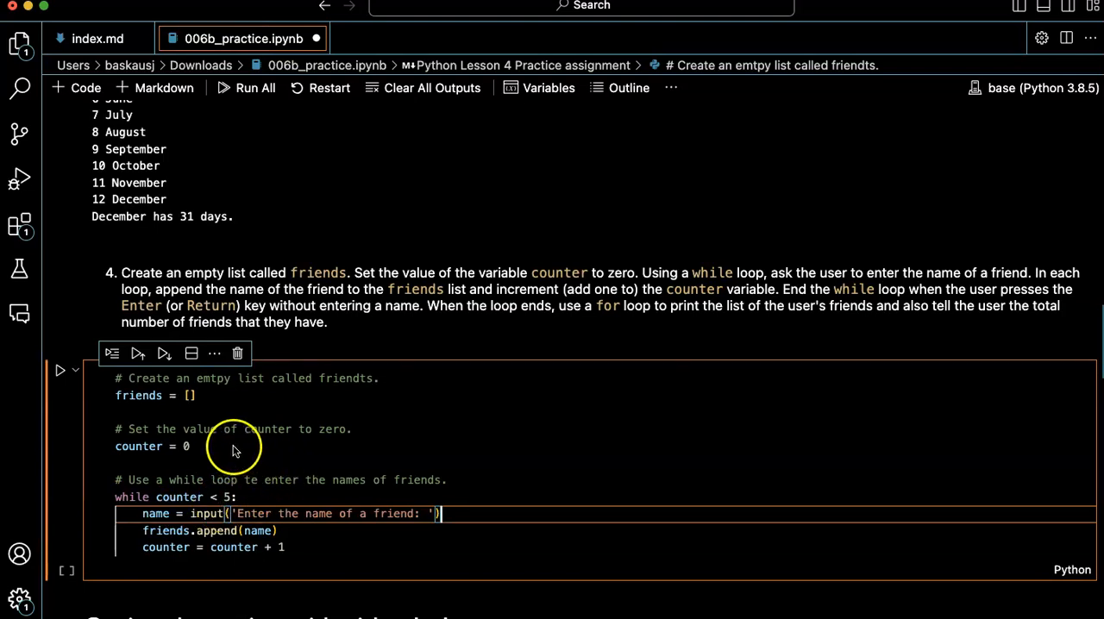
- Insert name = 'something' above the loop and make the condition while name != '':
{"action": "left_click", "coordinate": [228, 462]}
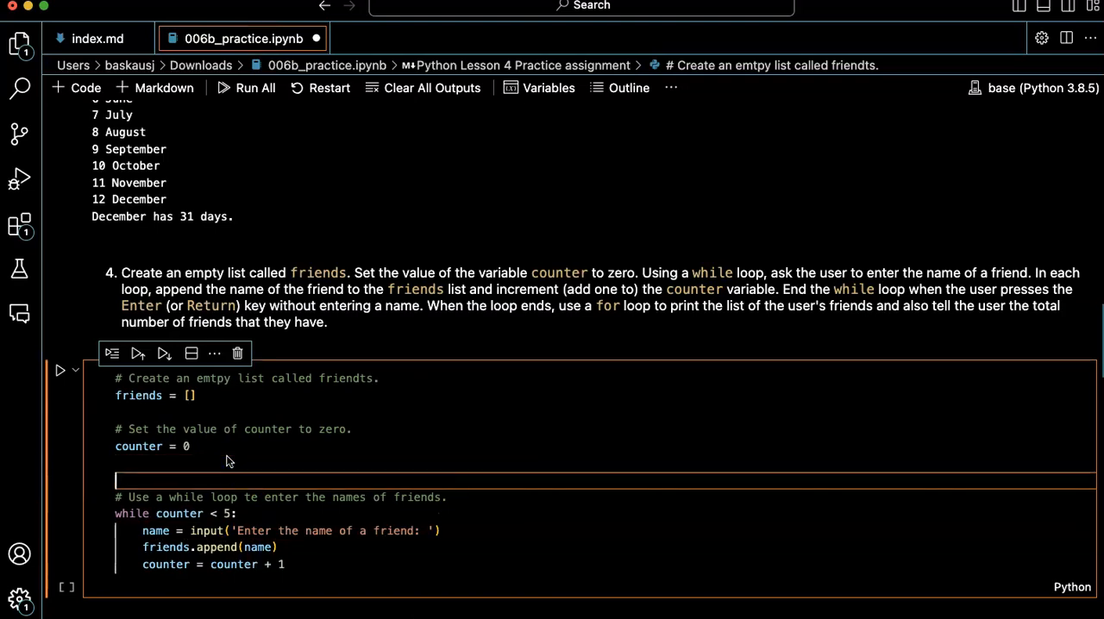
{"action": "type", "text": "name ="}
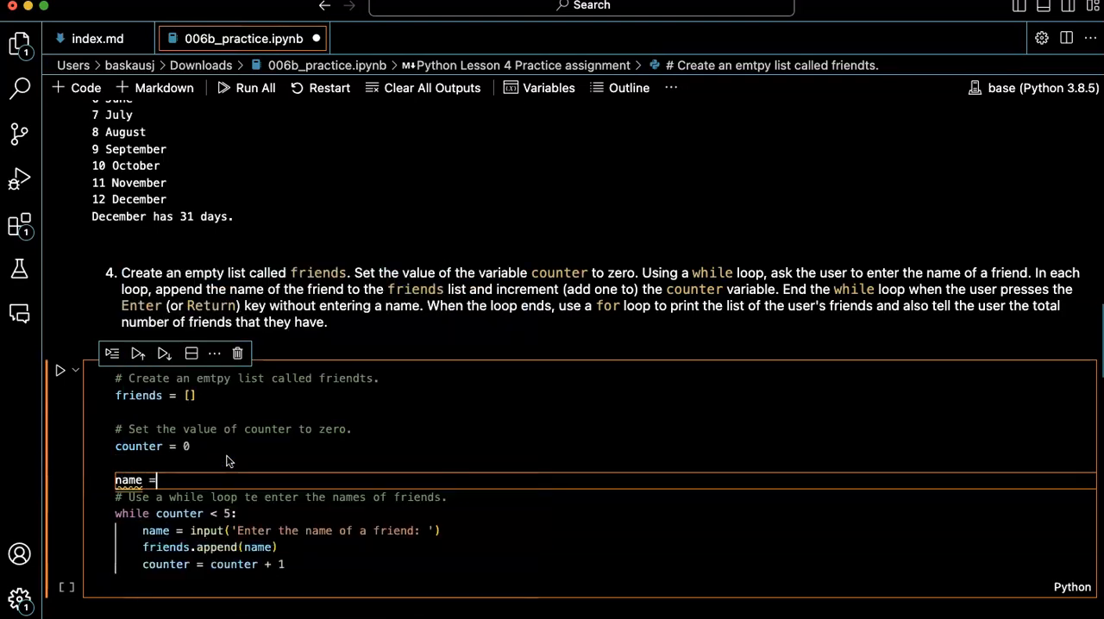
{"action": "type", "text": "something'"}
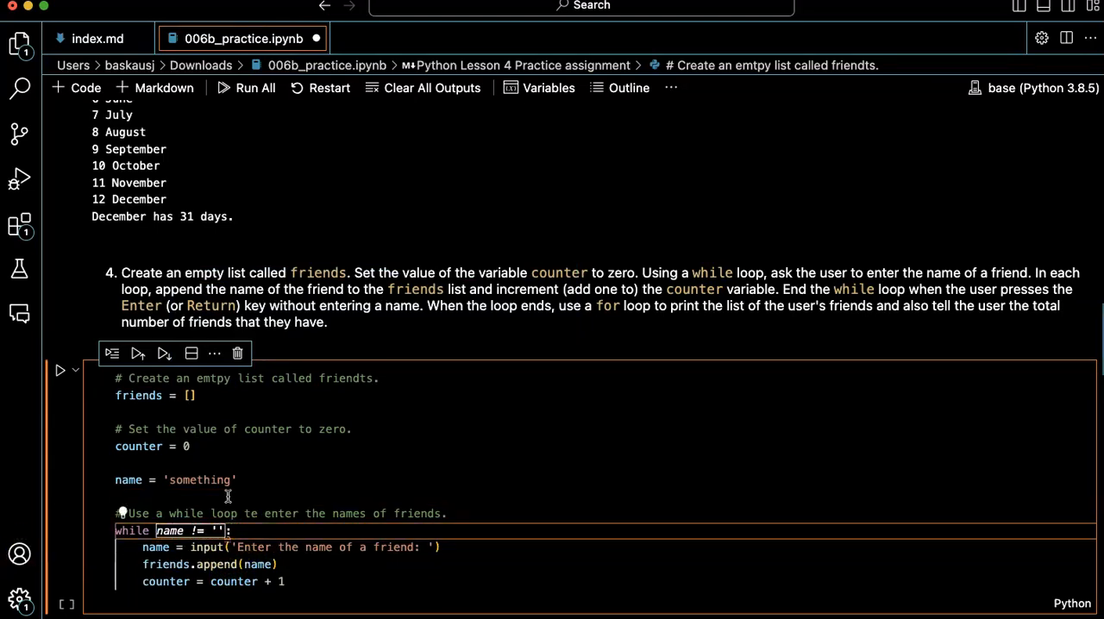
{"action": "type", "text": "while"}
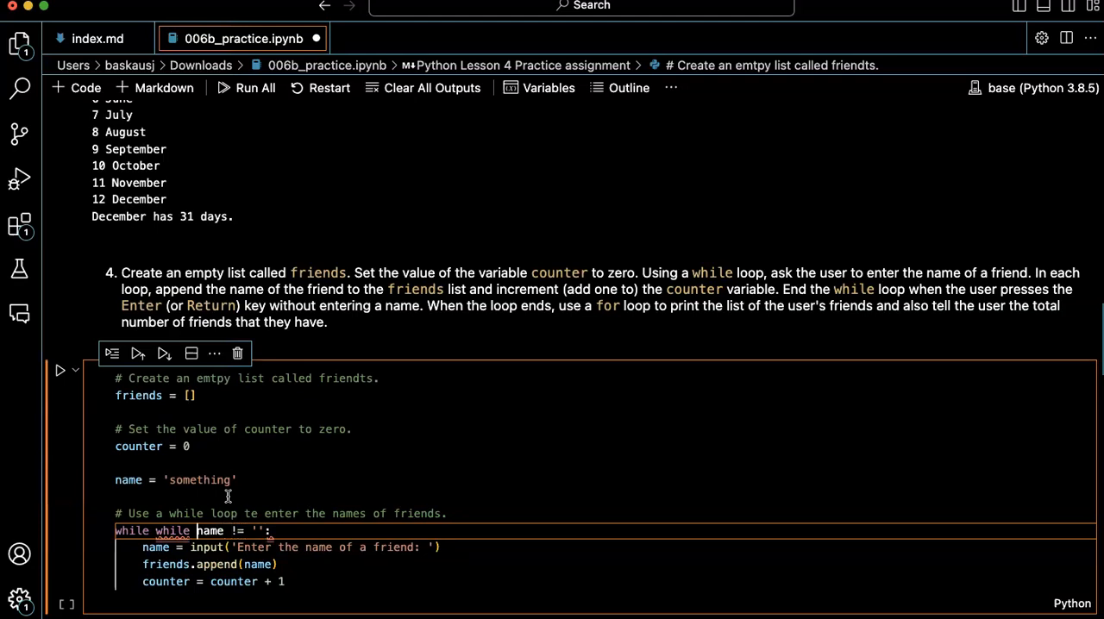
{"action": "key", "text": "Backspace"}
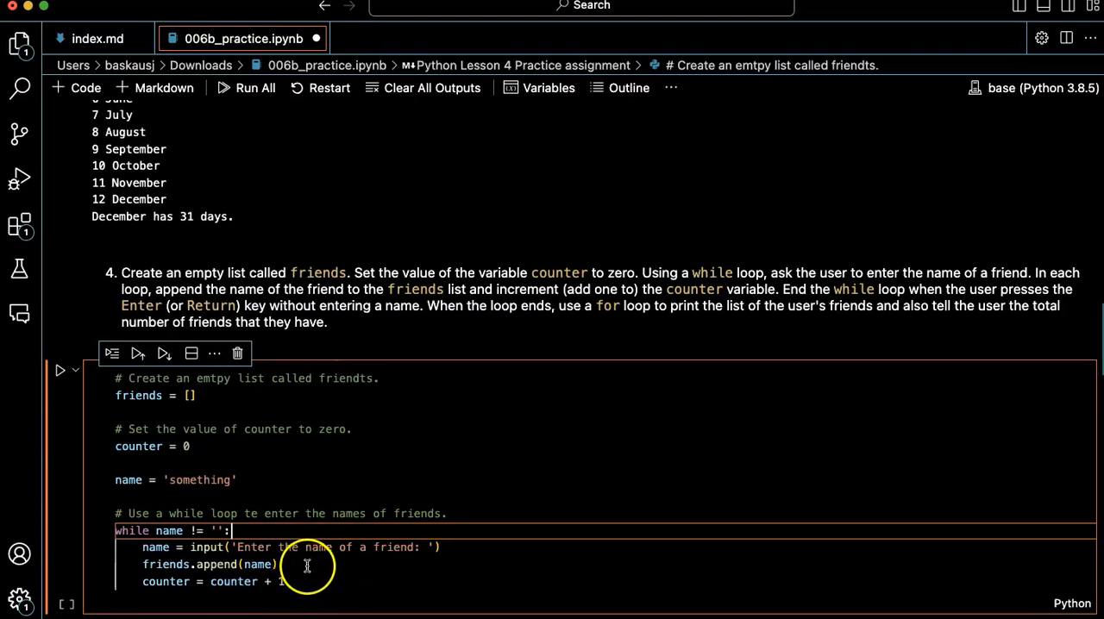
{"action": "mouse_move", "coordinate": [217, 567]}
{"action": "type", "text": "# Print the list of friends."}
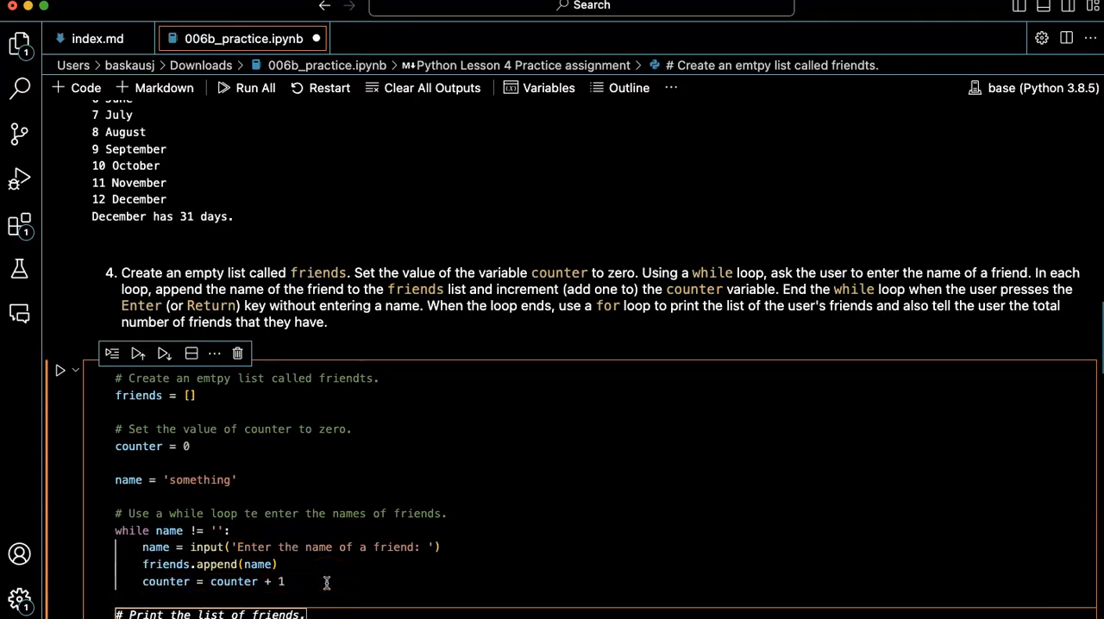
- After the loop, add print('Your friends are:') and print each friend in friends
{"action": "scroll", "scroll_direction": "down", "scroll_amount": 3}
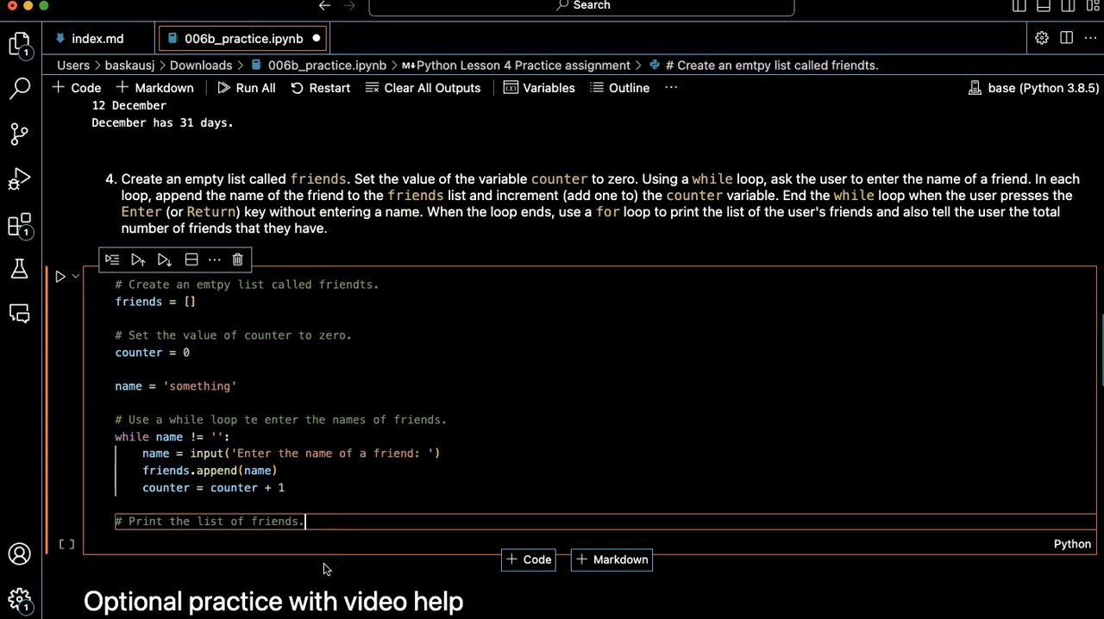
{"action": "type", "text": "print('Your friends are:')"}
{"action": "type", "text": "for friend in friends:"}
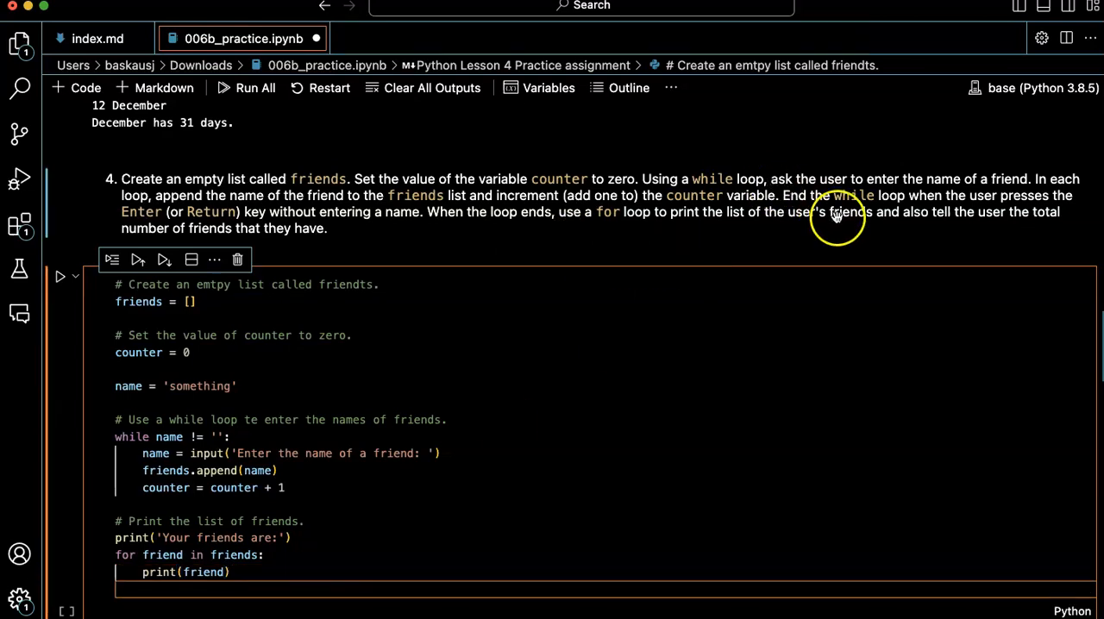
{"action": "mouse_move", "coordinate": [414, 224]}
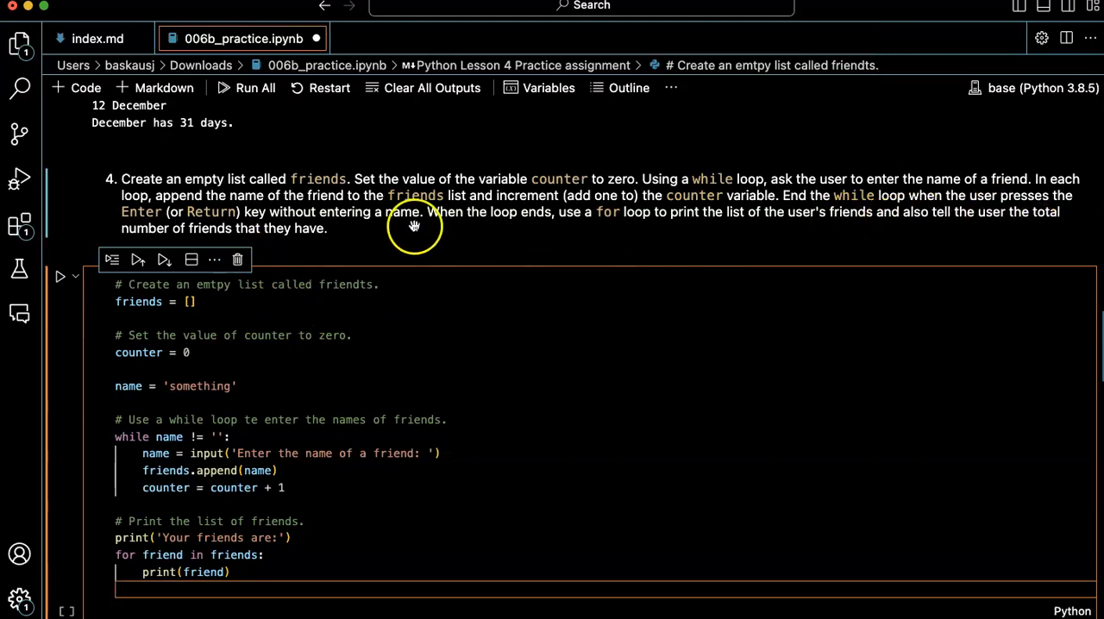
{"action": "mouse_move", "coordinate": [504, 200]}
{"action": "type", "text": "# Print the number of friends."}
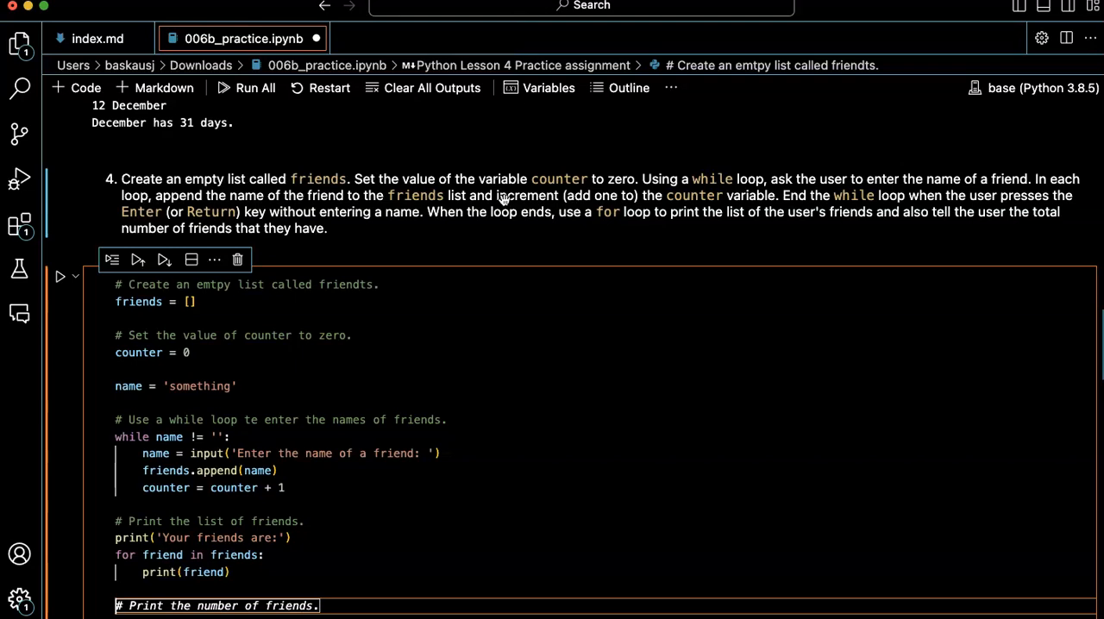
{"action": "scroll", "scroll_direction": "down", "scroll_amount": 3}
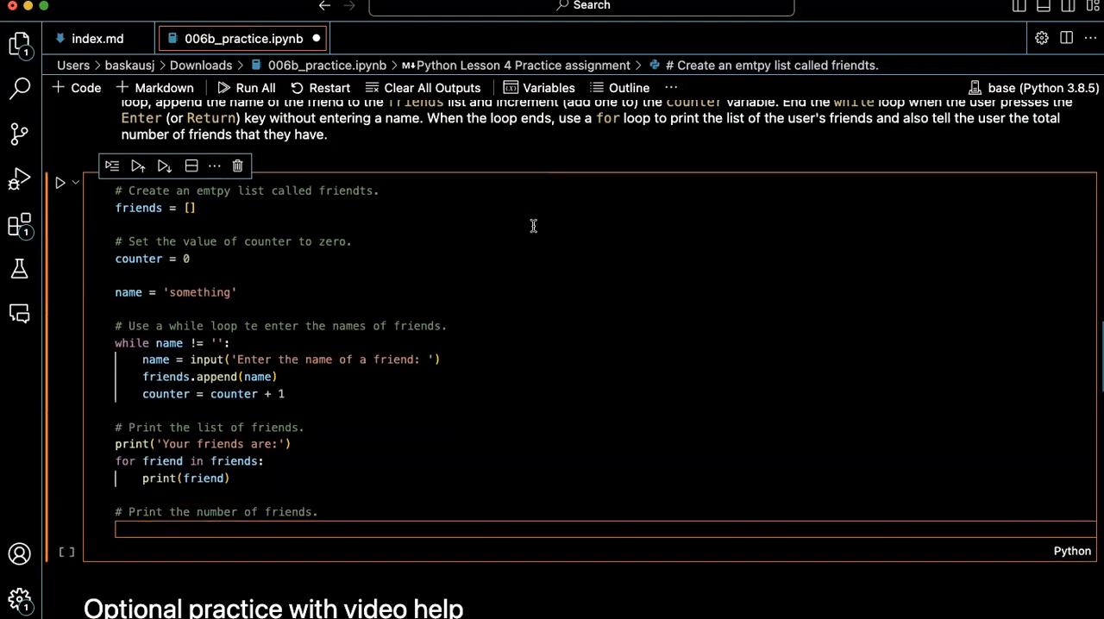
- Add print('You have', counter - 1, 'friends.') and run the cell
{"action": "type", "text": "print('You have', counter - 1, 'friends.')"}
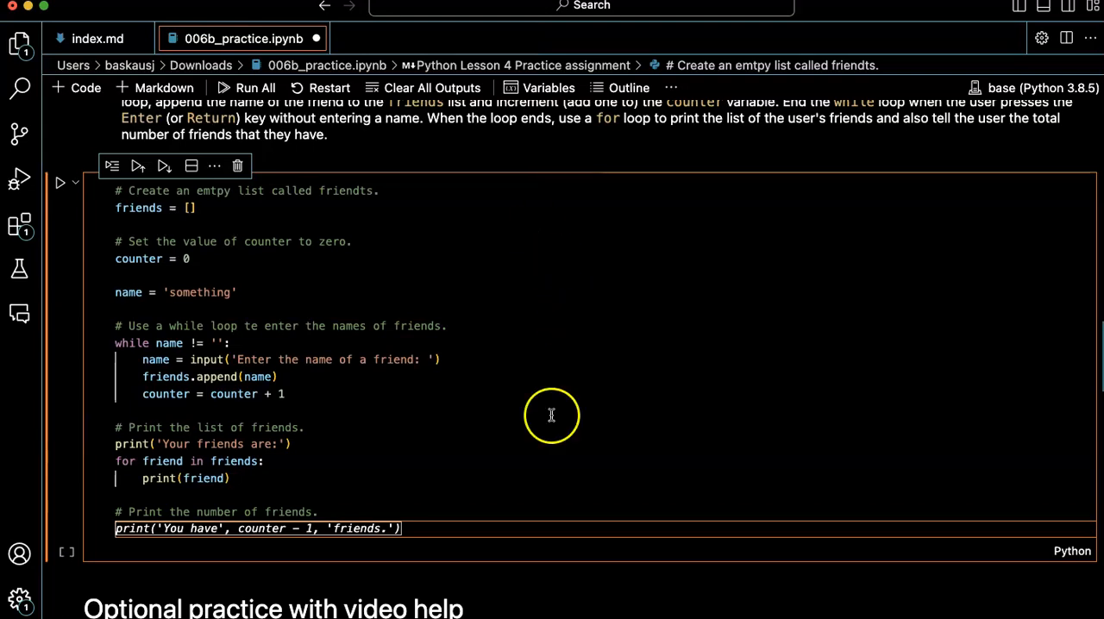
{"action": "left_click", "coordinate": [421, 528]}
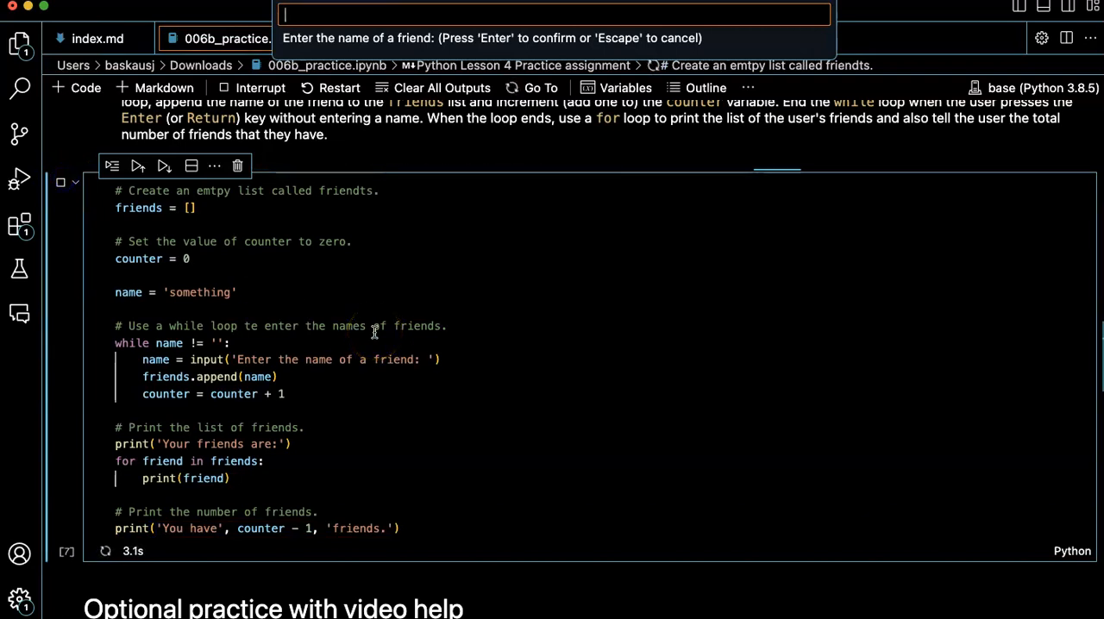
- Enter Juan, Ling and Mary, then an empty name, giving 'You have 3 friends.'
{"action": "type", "text": "J"}
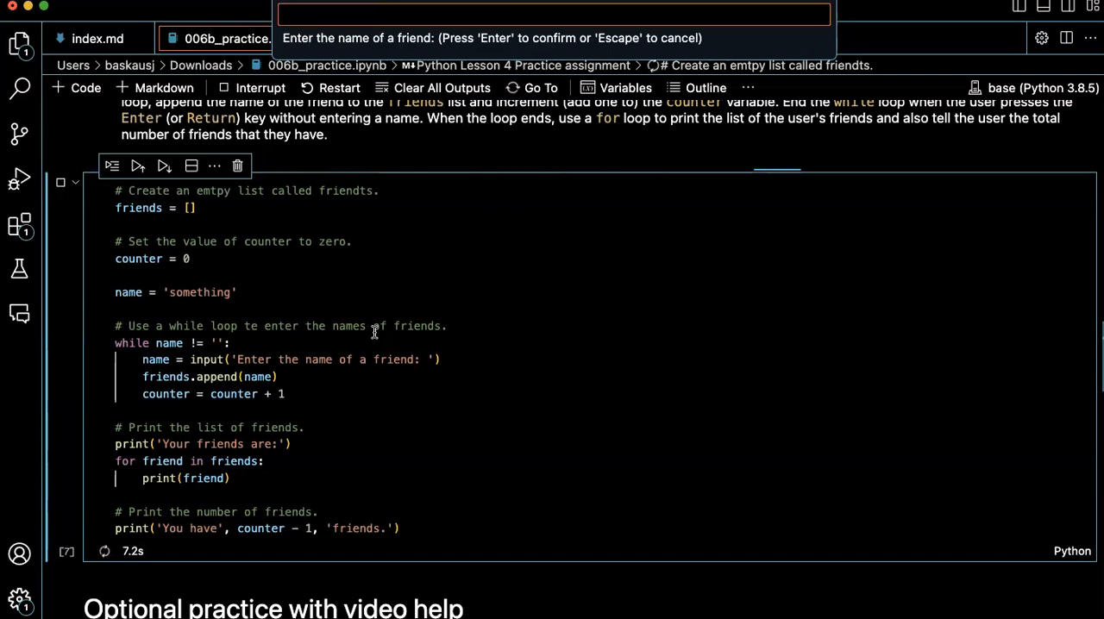
{"action": "type", "text": "Lin"}
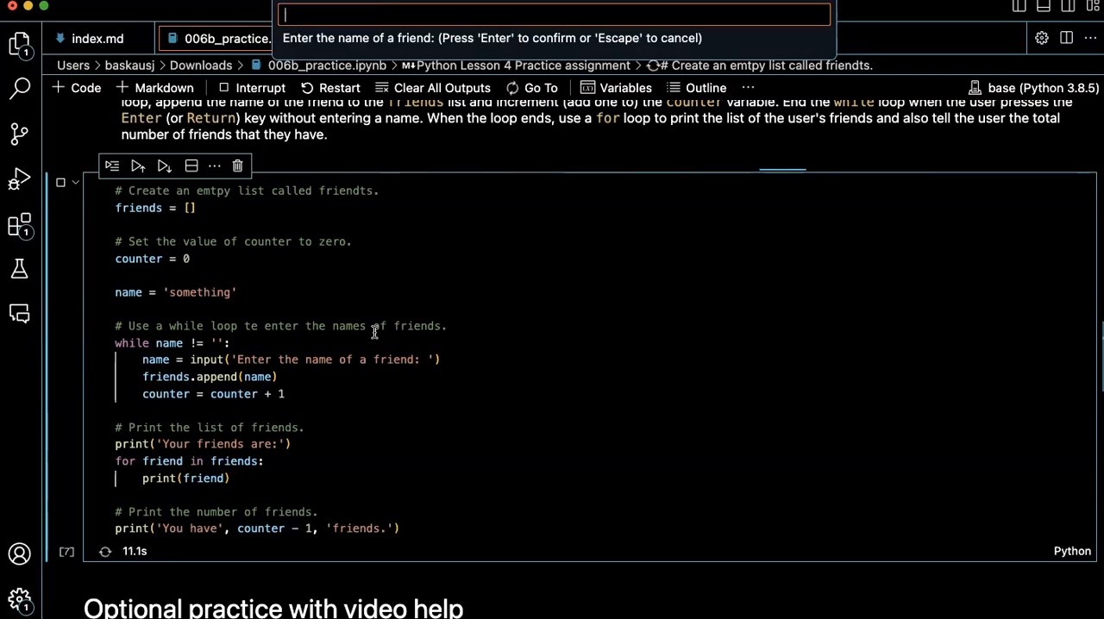
{"action": "type", "text": "Mary"}
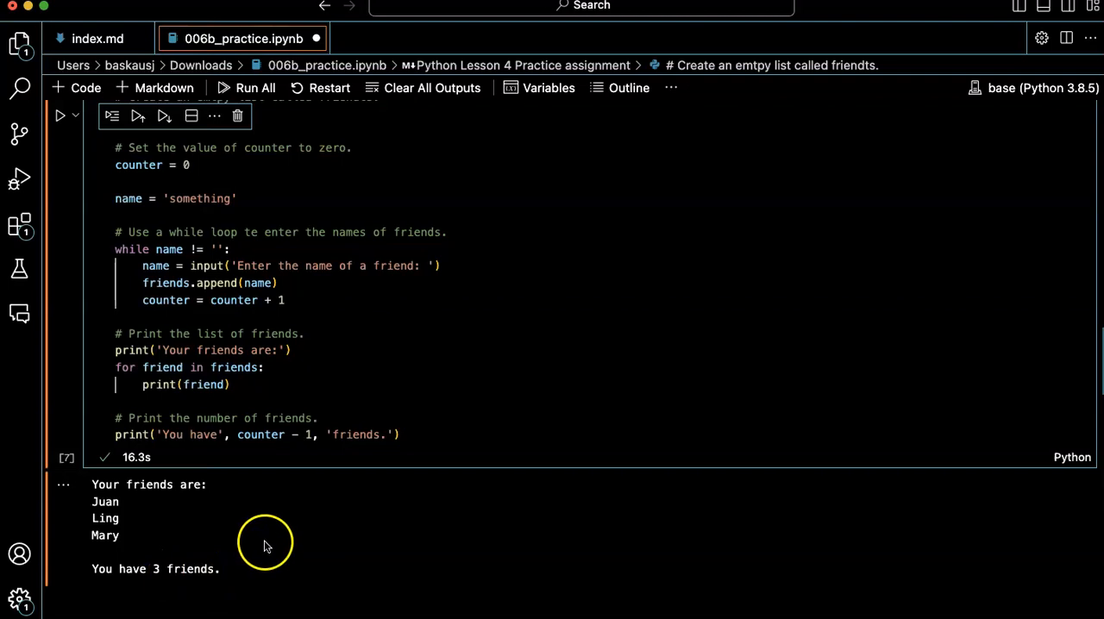
{"action": "mouse_move", "coordinate": [348, 493]}
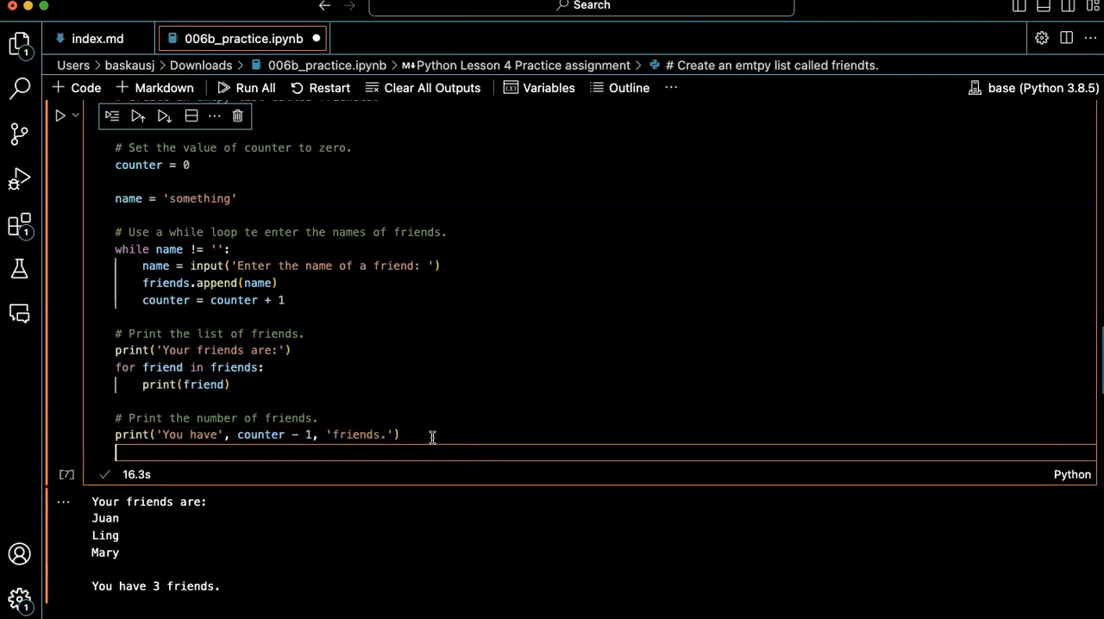
- Add print(friends), rerun with the names, revealing ['Juan', 'Ling', 'Mary', '']
{"action": "type", "text": "print()"}
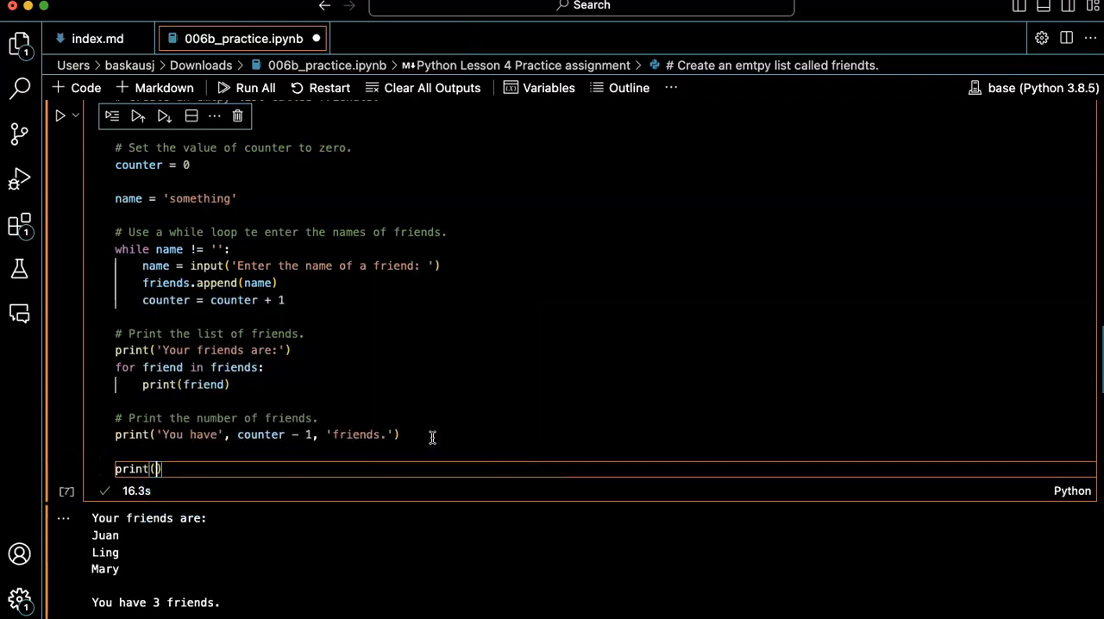
{"action": "type", "text": "friends"}
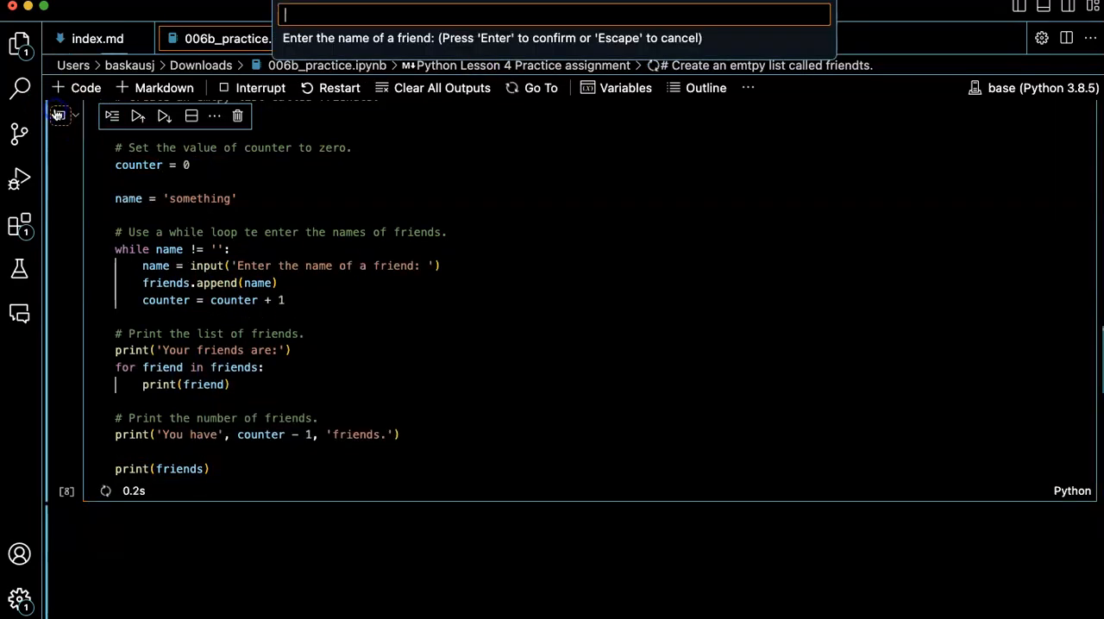
{"action": "type", "text": "Jun"}
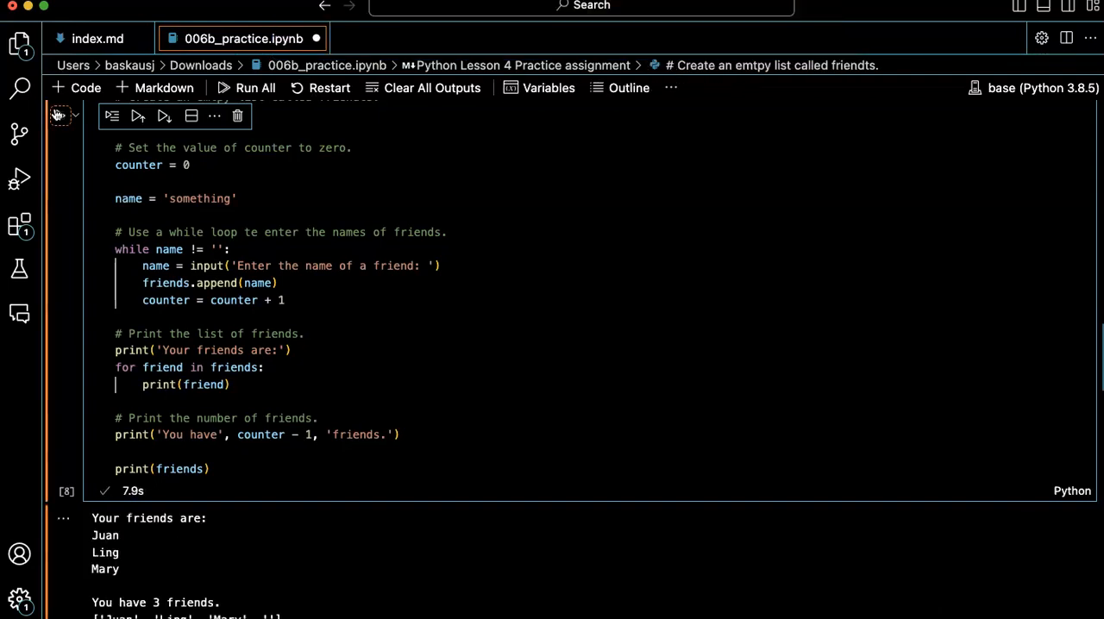
{"action": "scroll", "scroll_direction": "down", "scroll_amount": 3}
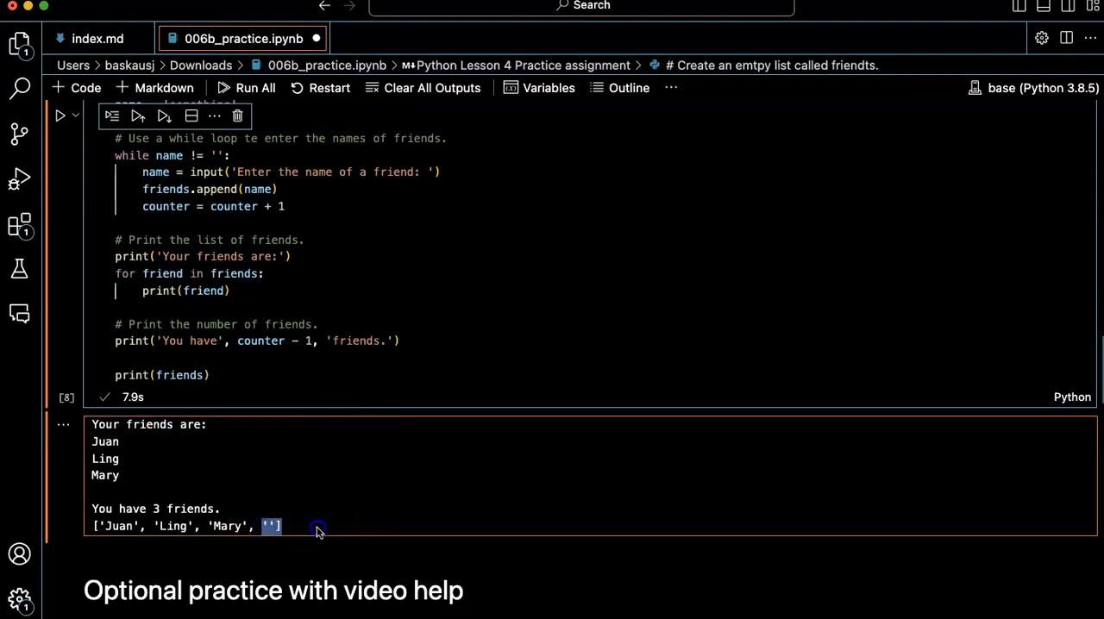
{"action": "mouse_move", "coordinate": [335, 303]}
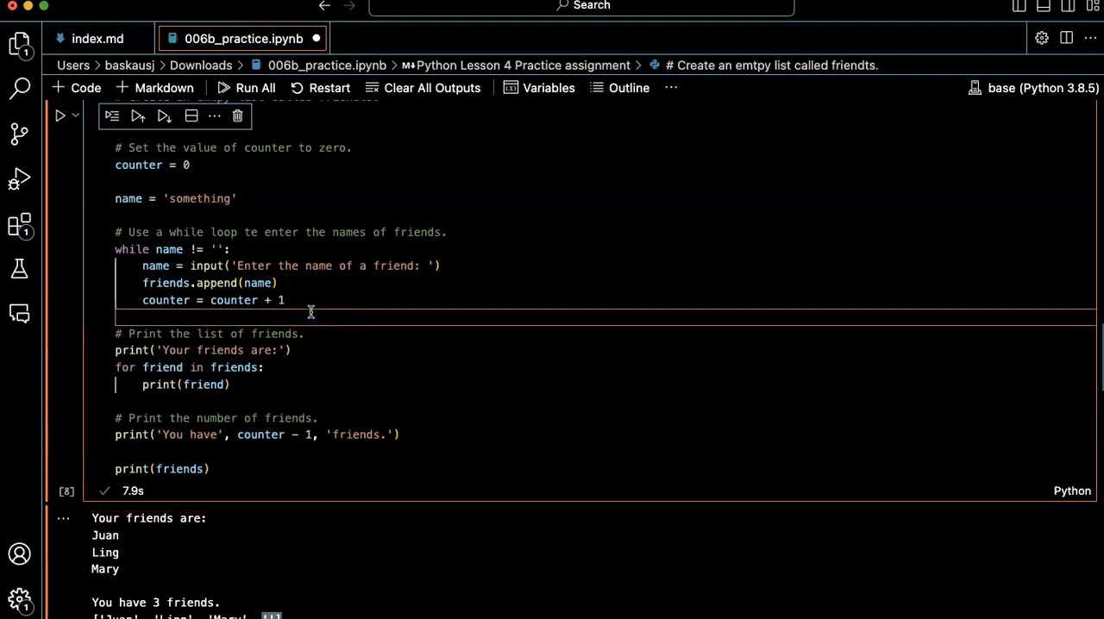
- After the loop, begin a comment for removing the trailing empty string from friends
{"action": "key", "text": "Enter"}
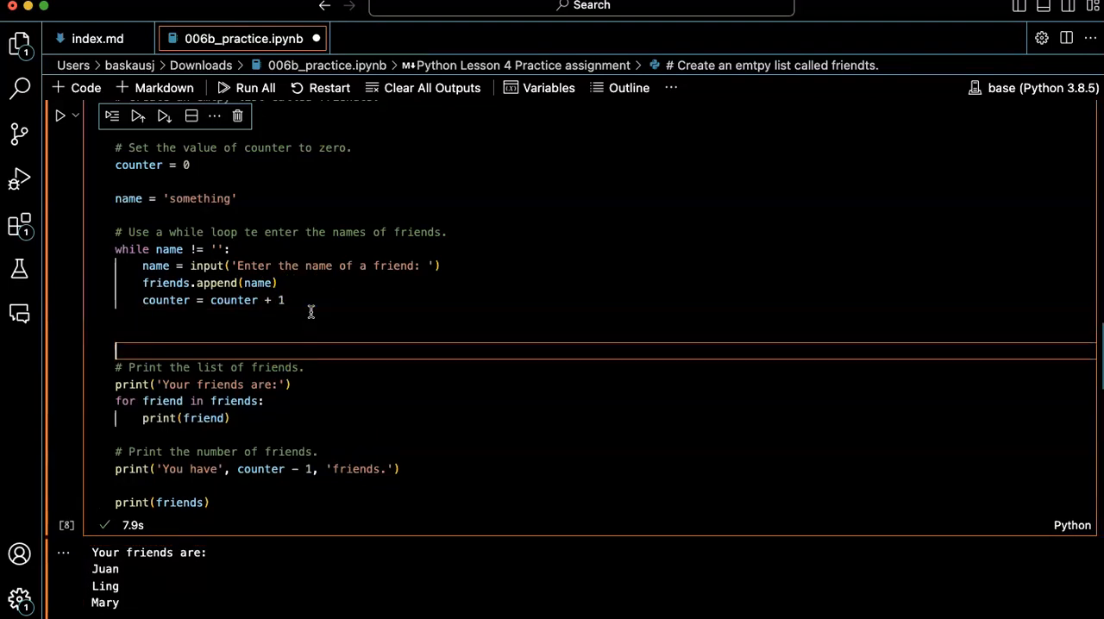
{"action": "type", "text": "# R"}
{"action": "type", "text": "friends.remove('')"}
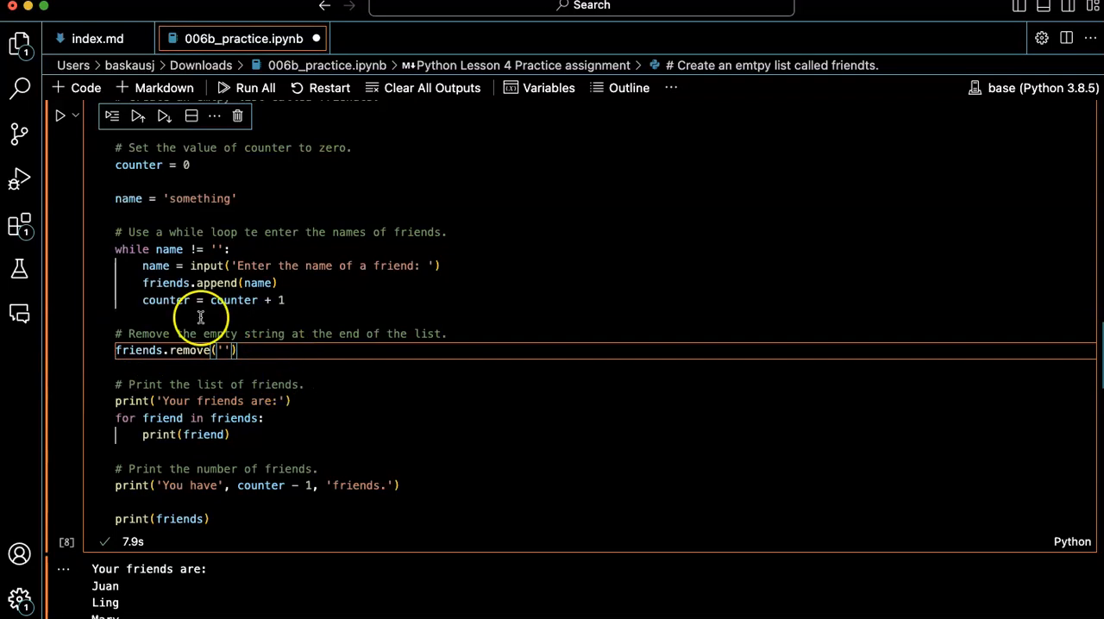
{"action": "mouse_move", "coordinate": [314, 383]}
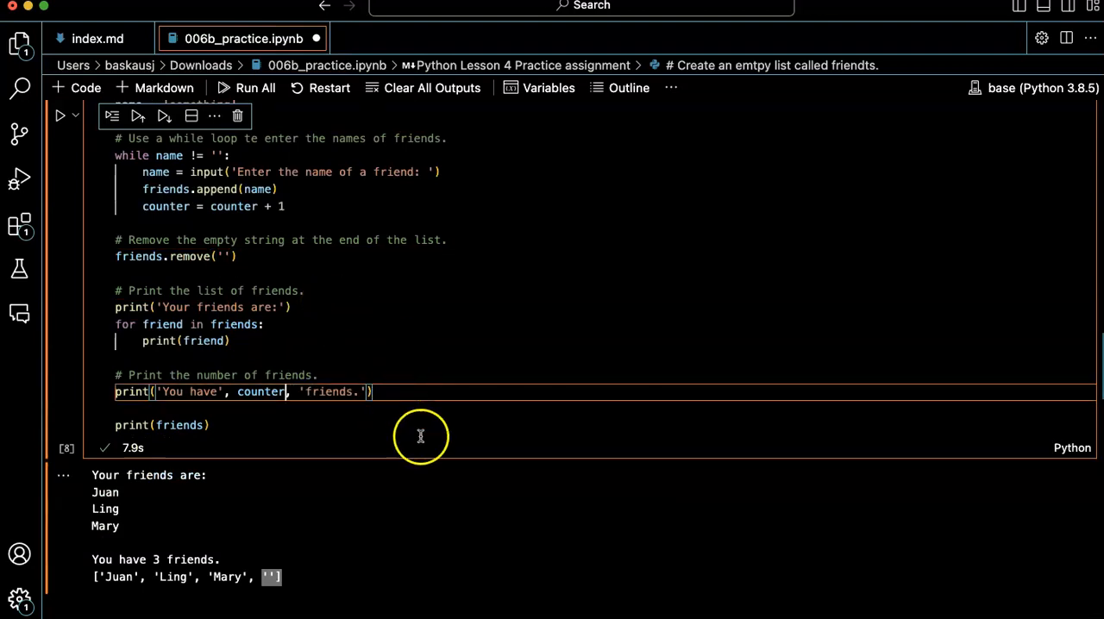
{"action": "mouse_move", "coordinate": [52, 138]}
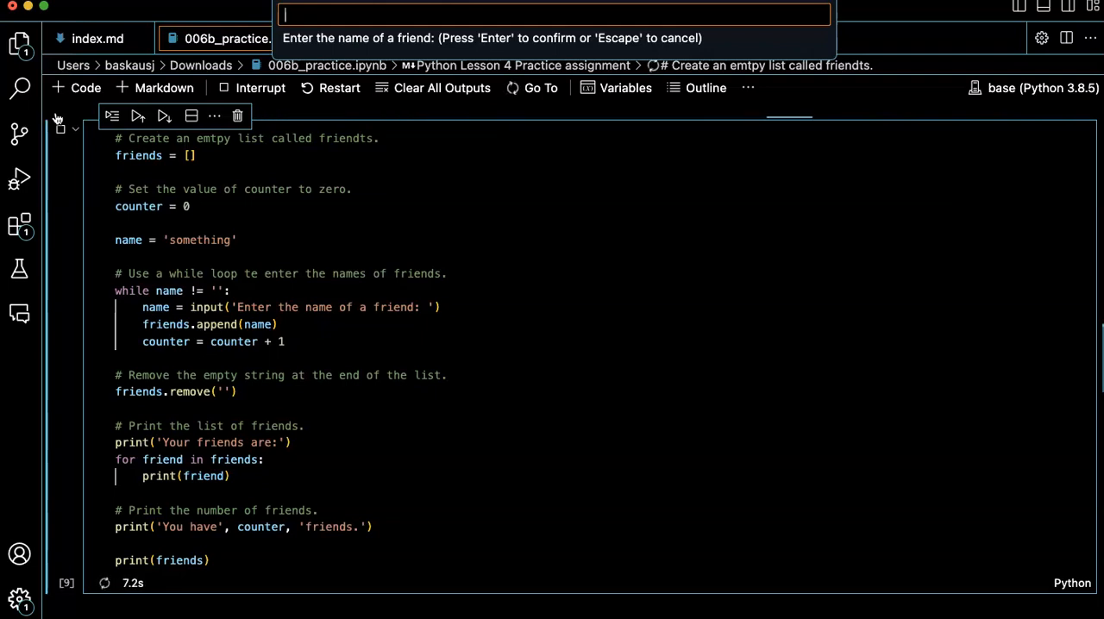
- Finish entering Ling so the rerun lists three friends but wrongly reports 4
{"action": "type", "text": "L"}
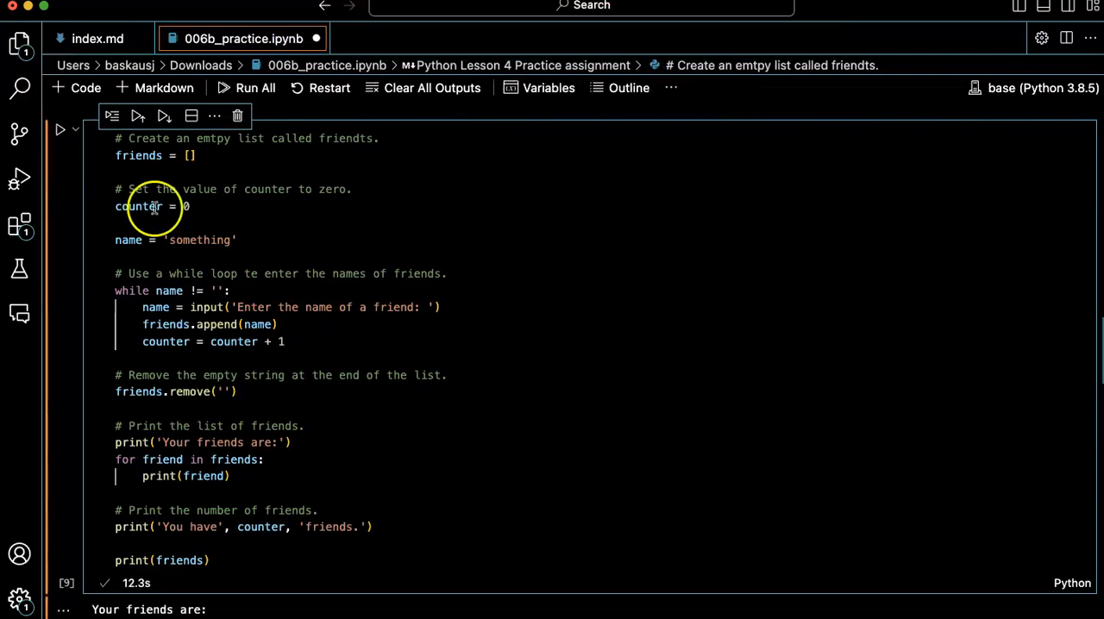
{"action": "scroll", "scroll_direction": "down", "scroll_amount": 3}
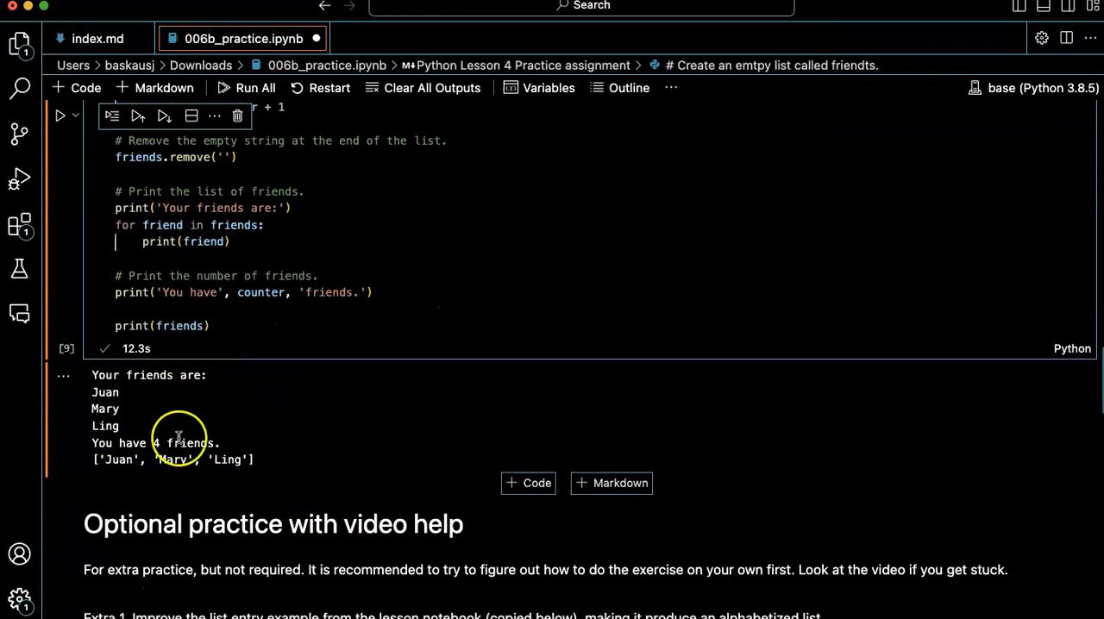
{"action": "mouse_move", "coordinate": [279, 389]}
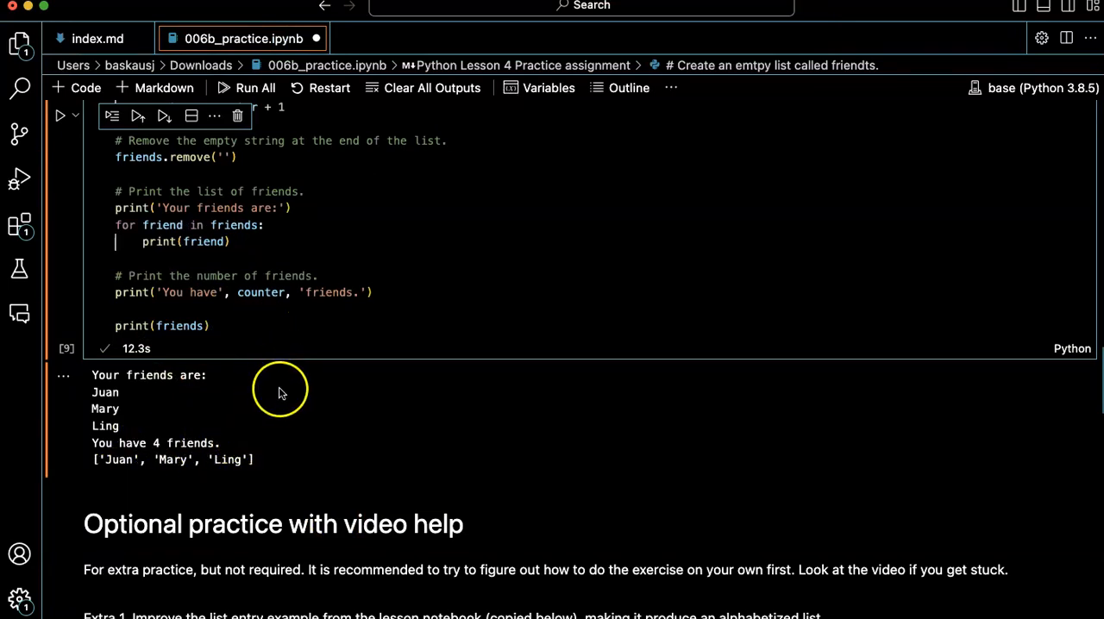
{"action": "mouse_move", "coordinate": [269, 455]}
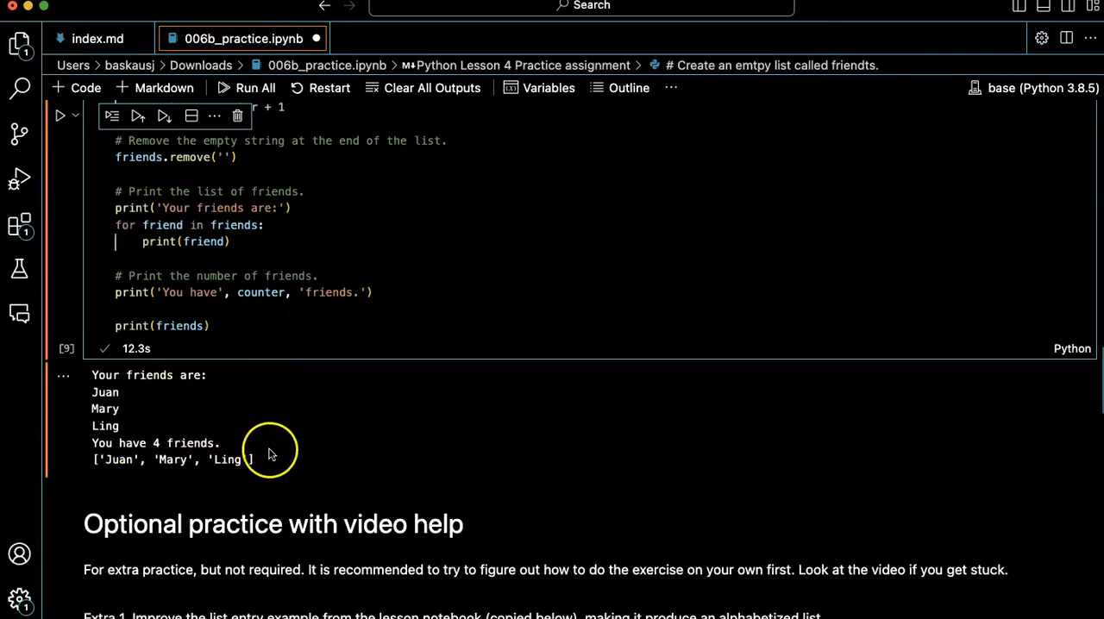
{"action": "scroll", "scroll_direction": "down", "scroll_amount": 3}
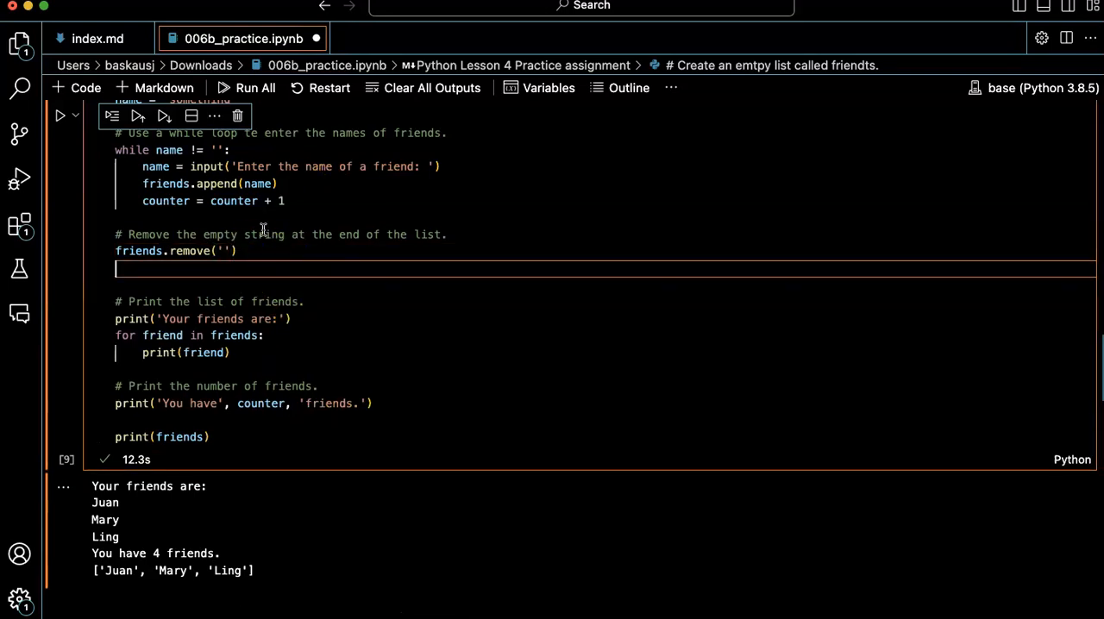
- Add counter = counter - 1 after the removal and rerun, entering Juan, so the count reads 3
{"action": "type", "text": "counter = counter - 1"}
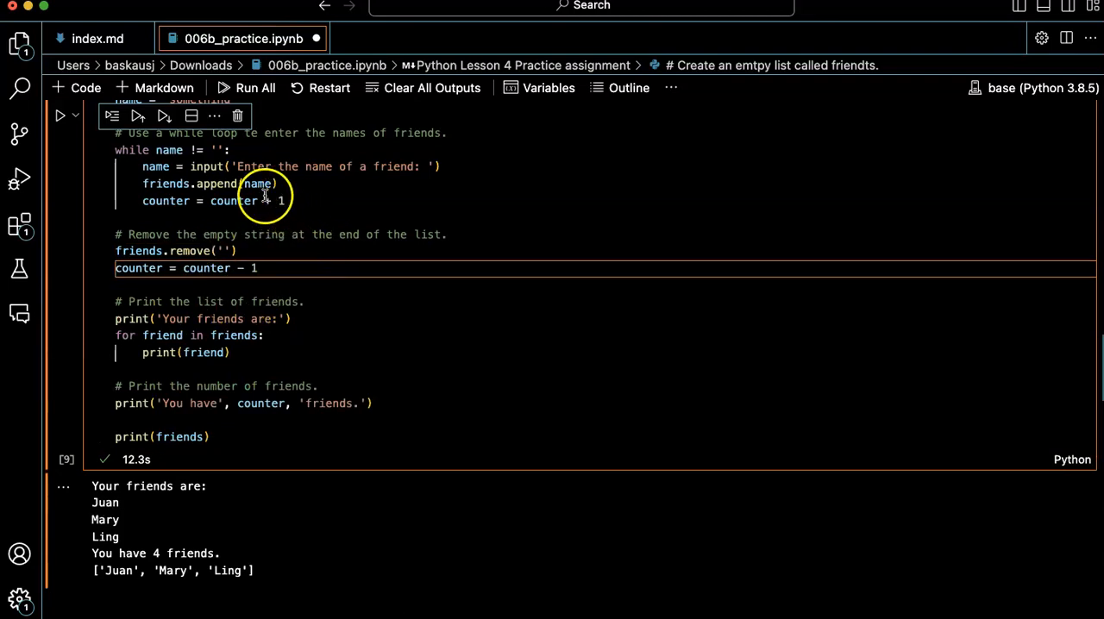
{"action": "left_click", "coordinate": [164, 116]}
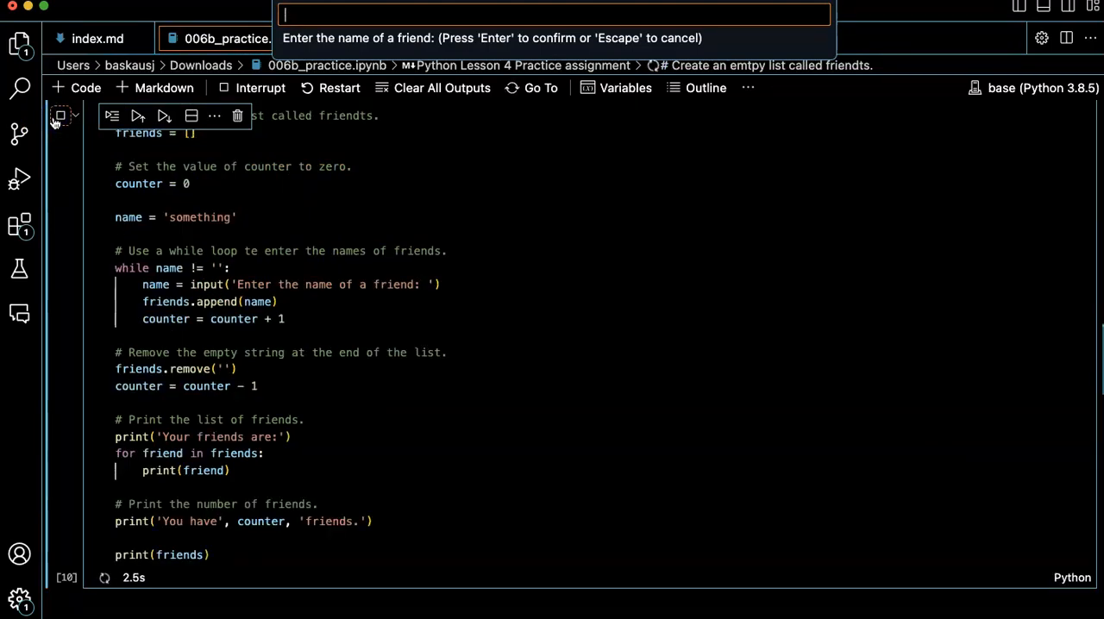
{"action": "type", "text": "Jua"}
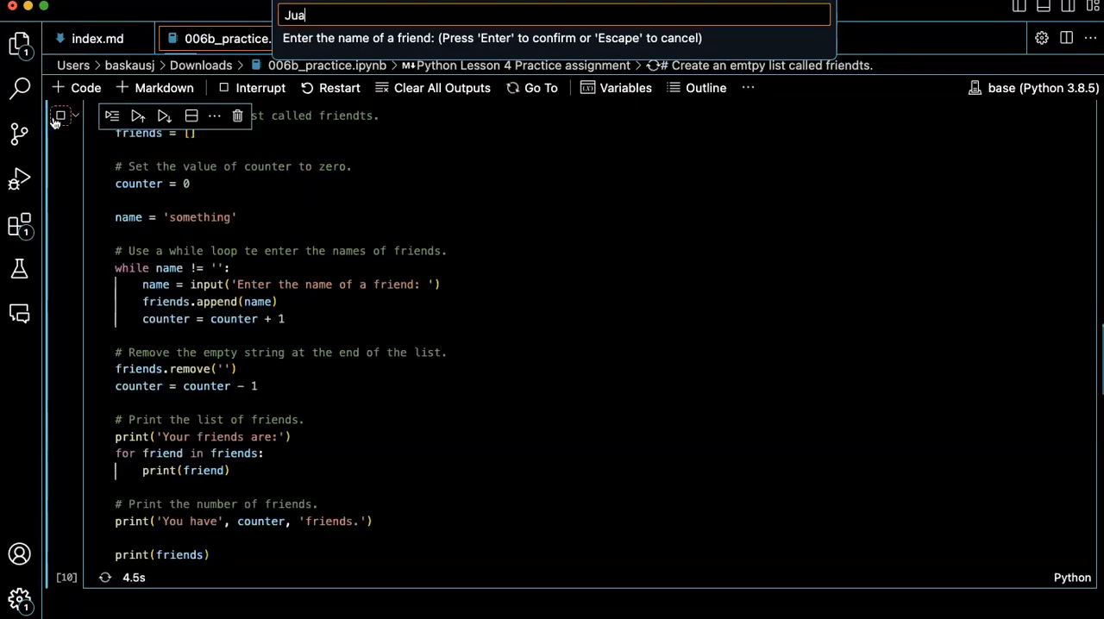
{"action": "key", "text": "Enter"}
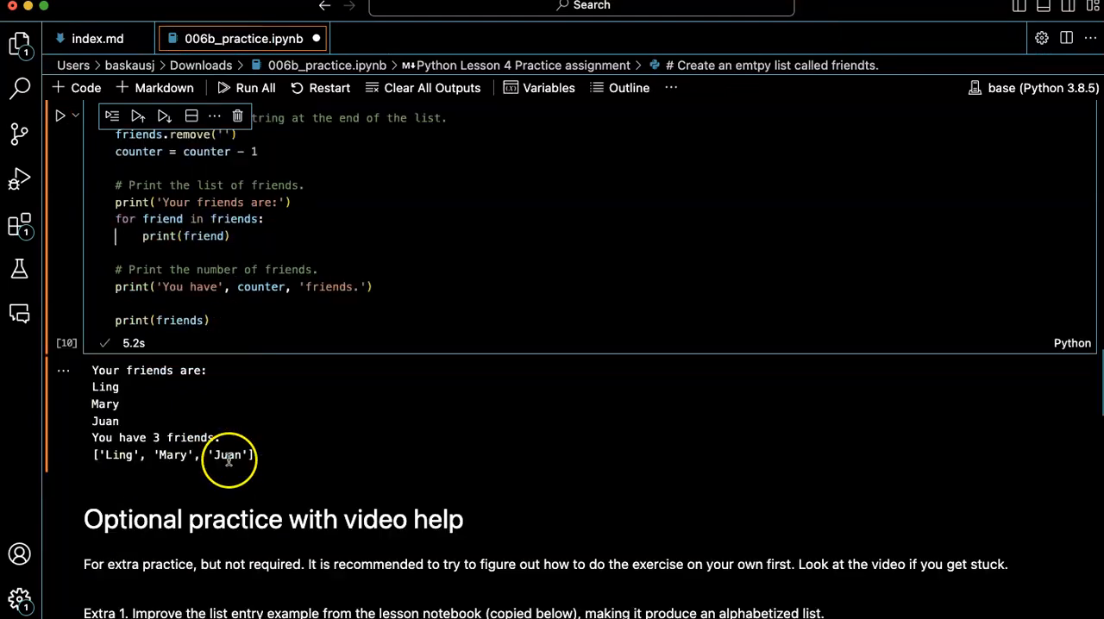
{"action": "mouse_move", "coordinate": [138, 386]}
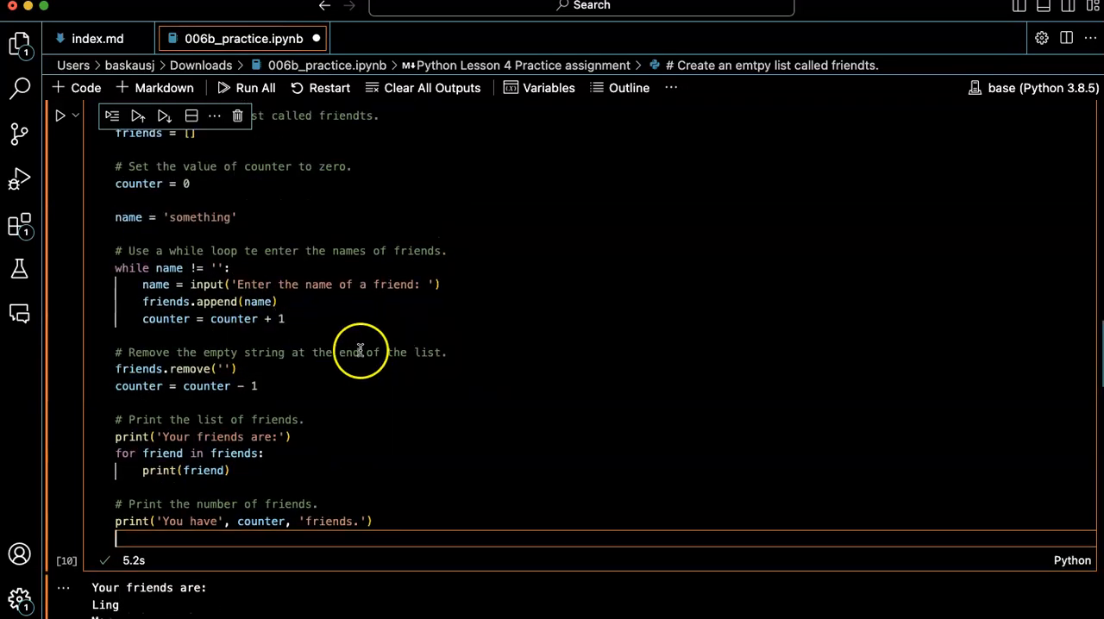
{"action": "mouse_move", "coordinate": [272, 317]}
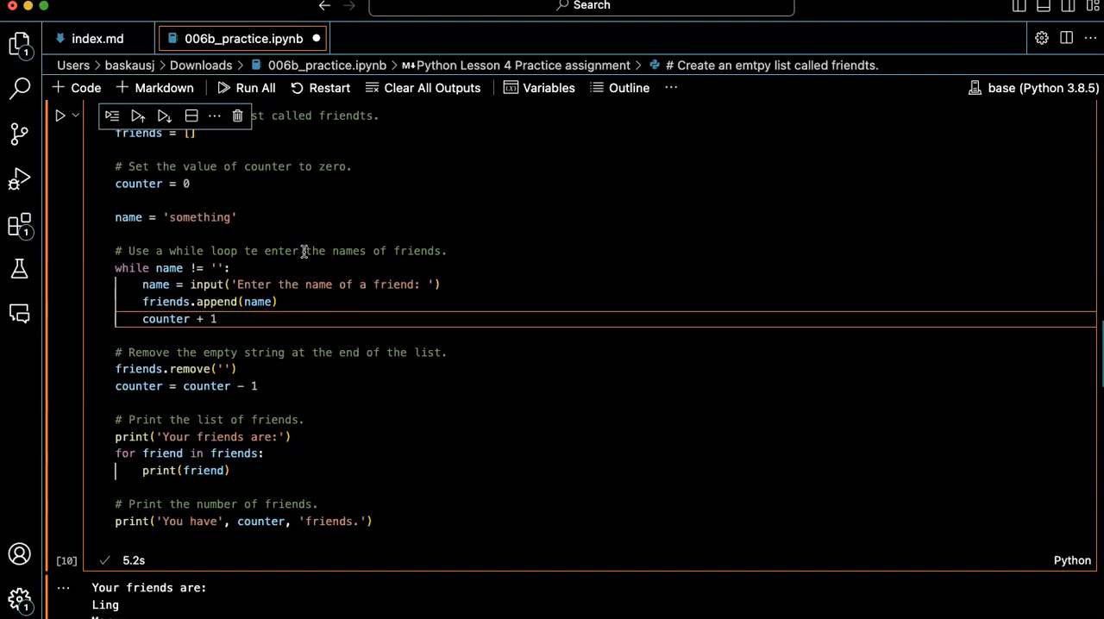
- Shorten the counter updates to counter += 1 and counter -= 1 and rerun the cell
{"action": "type", "text": "+="}
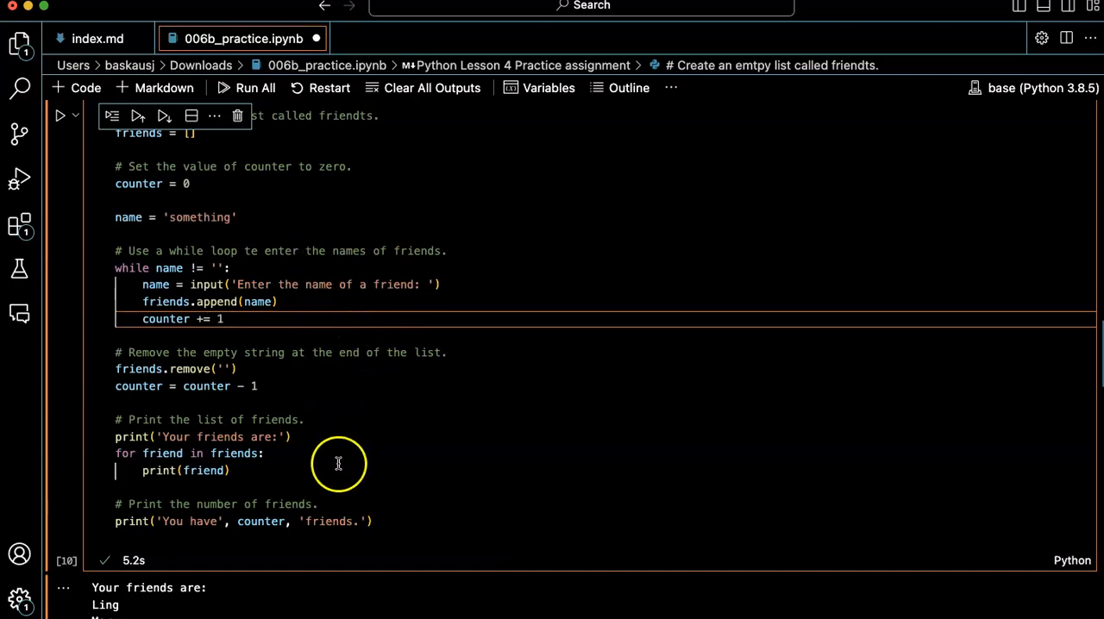
{"action": "mouse_move", "coordinate": [169, 383]}
{"action": "type", "text": "="}
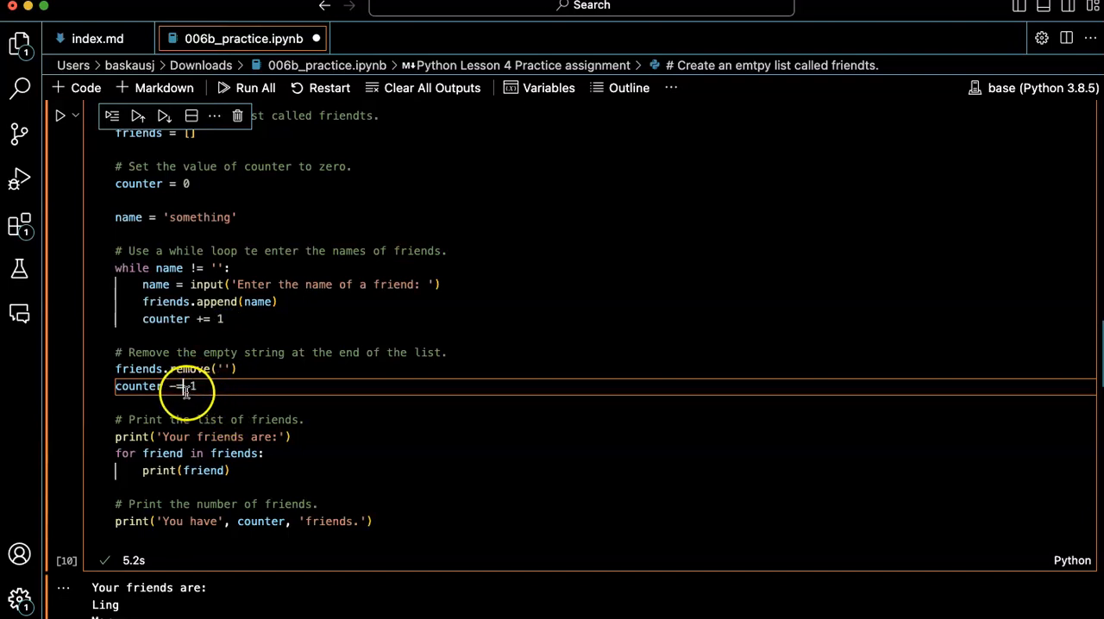
{"action": "mouse_move", "coordinate": [203, 317]}
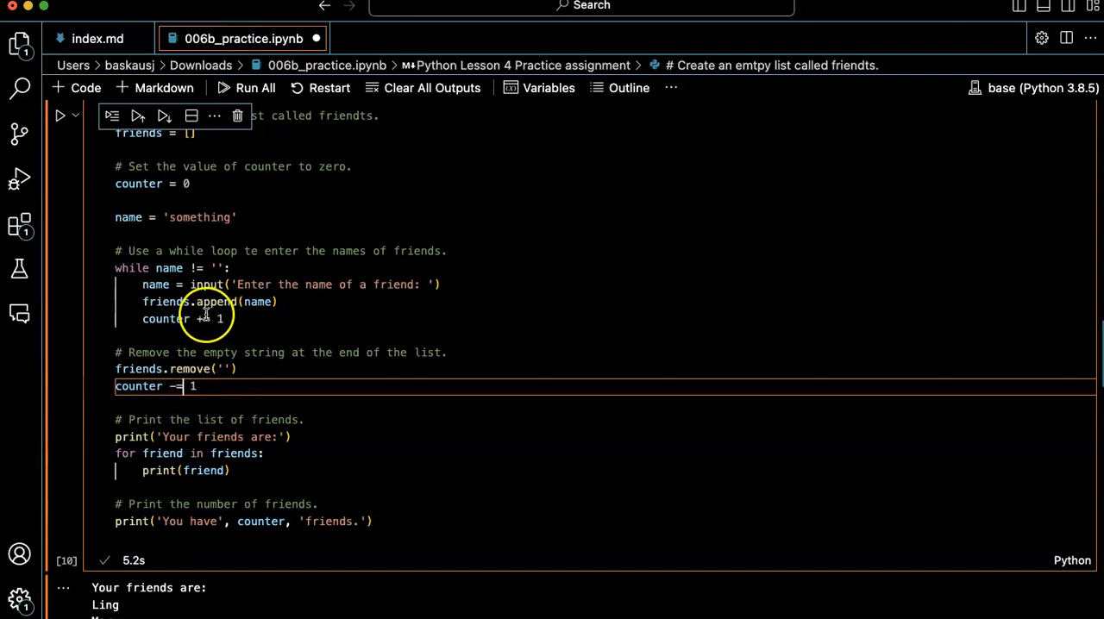
{"action": "mouse_move", "coordinate": [130, 267]}
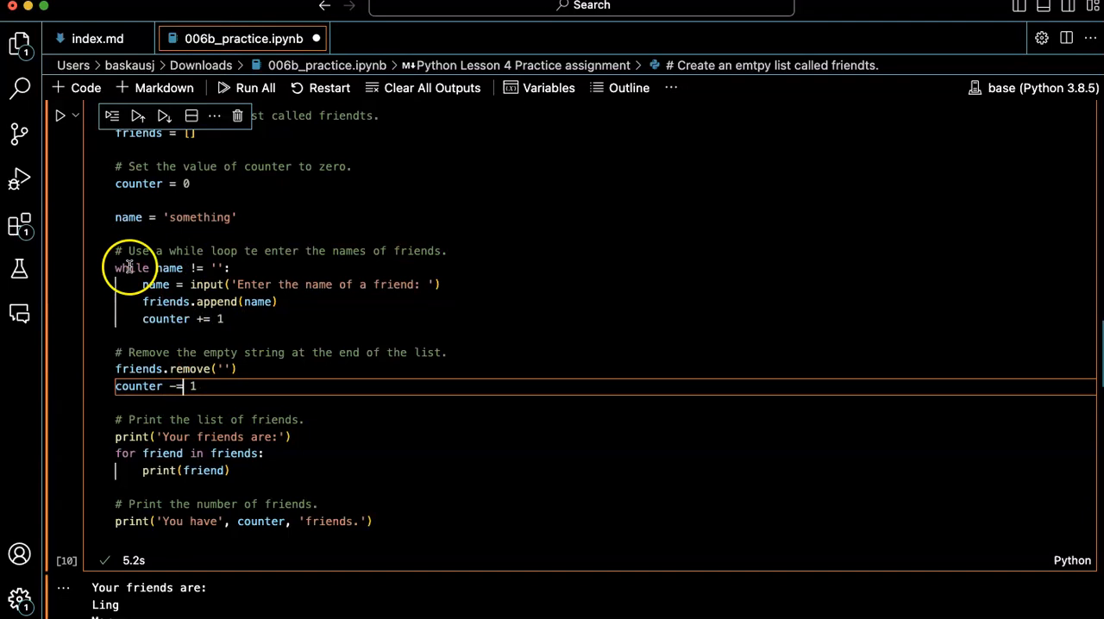
{"action": "left_click", "coordinate": [223, 88]}
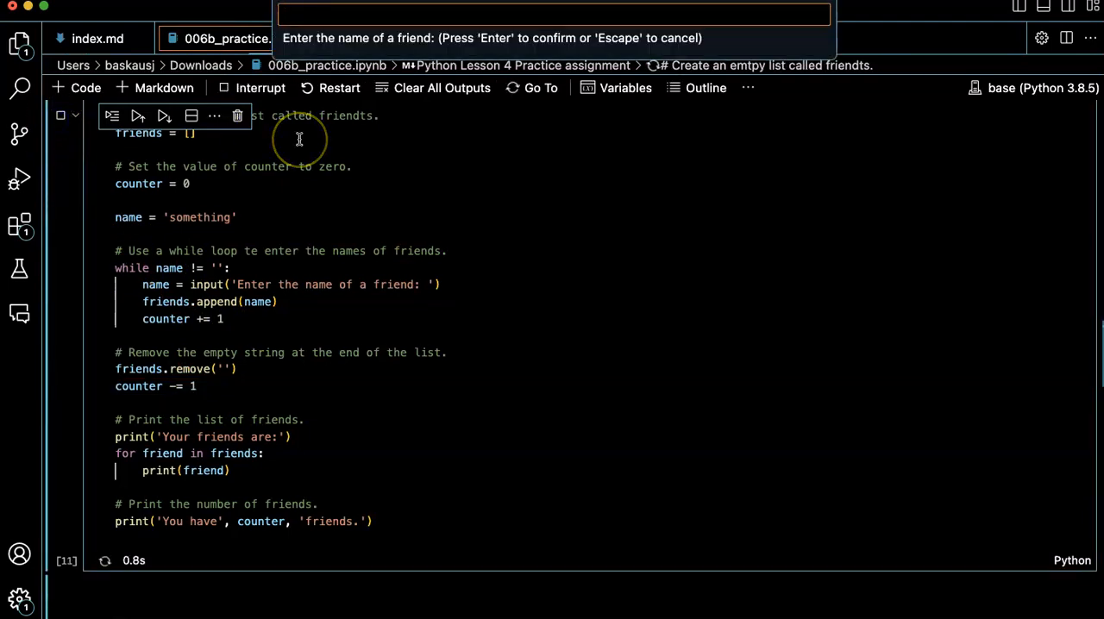
- Enter Mary and the remaining names so the revised cell finishes its run
{"action": "type", "text": "M"}
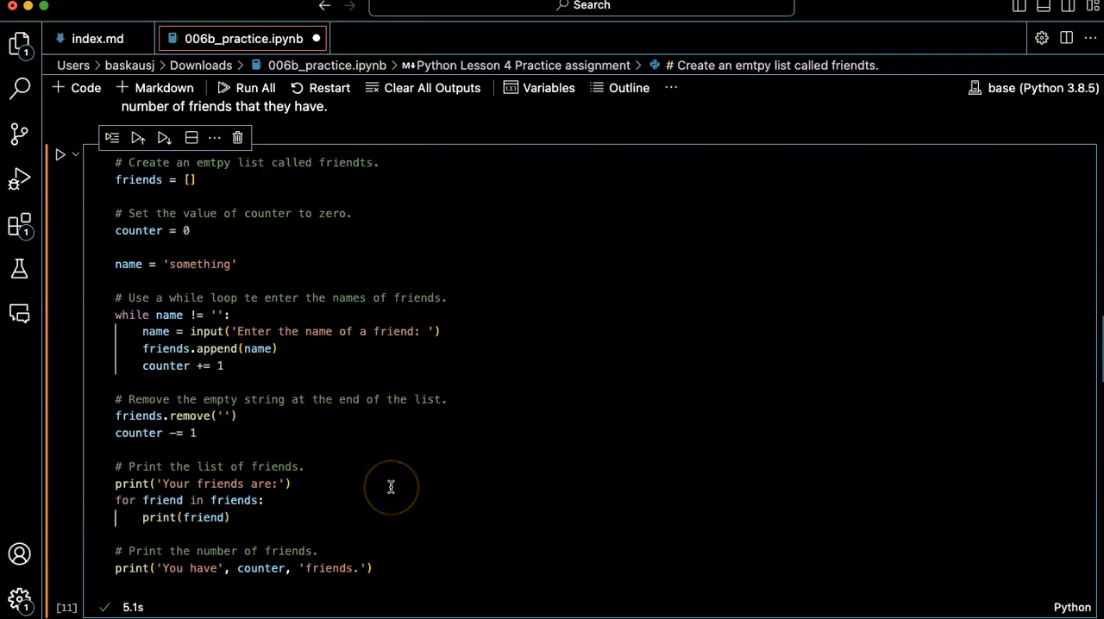
{"action": "mouse_move", "coordinate": [349, 349]}
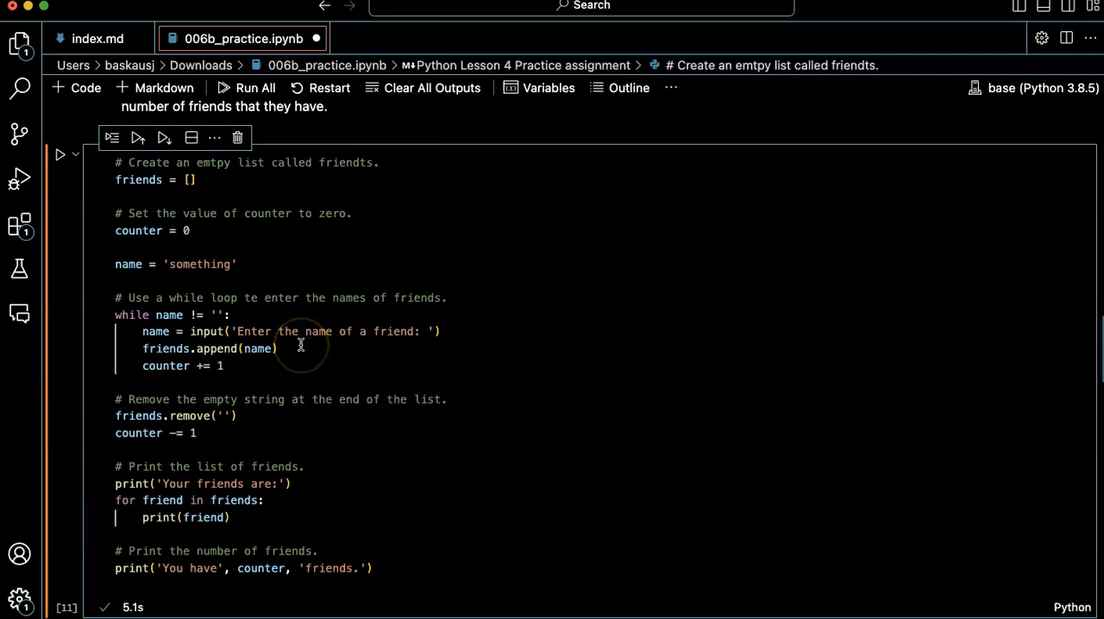
{"action": "mouse_move", "coordinate": [300, 345]}
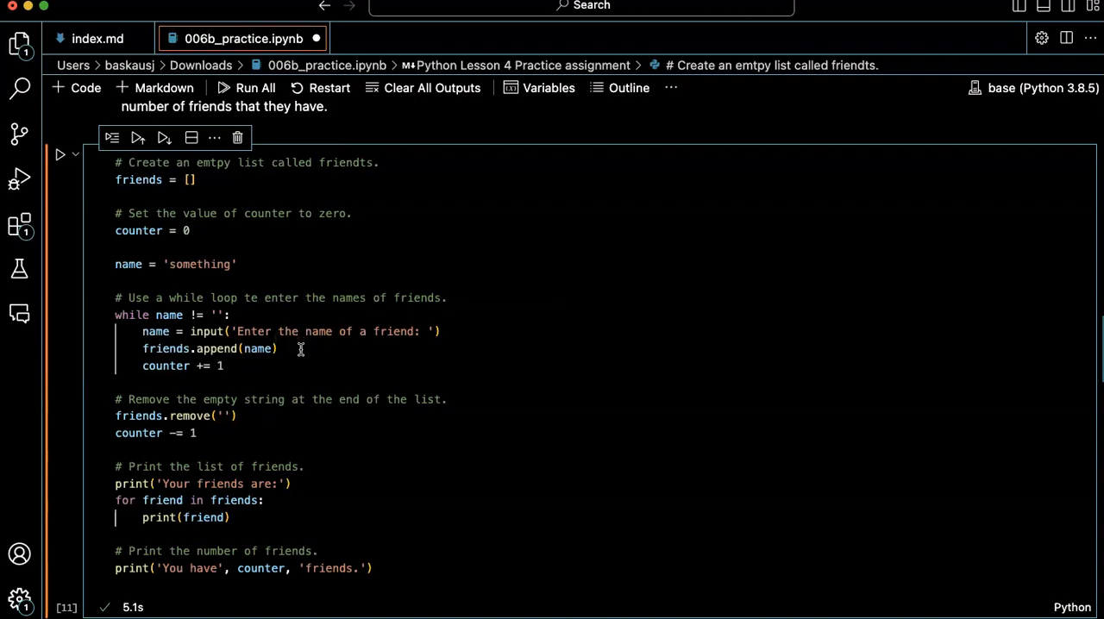
{"action": "mouse_move", "coordinate": [302, 352]}
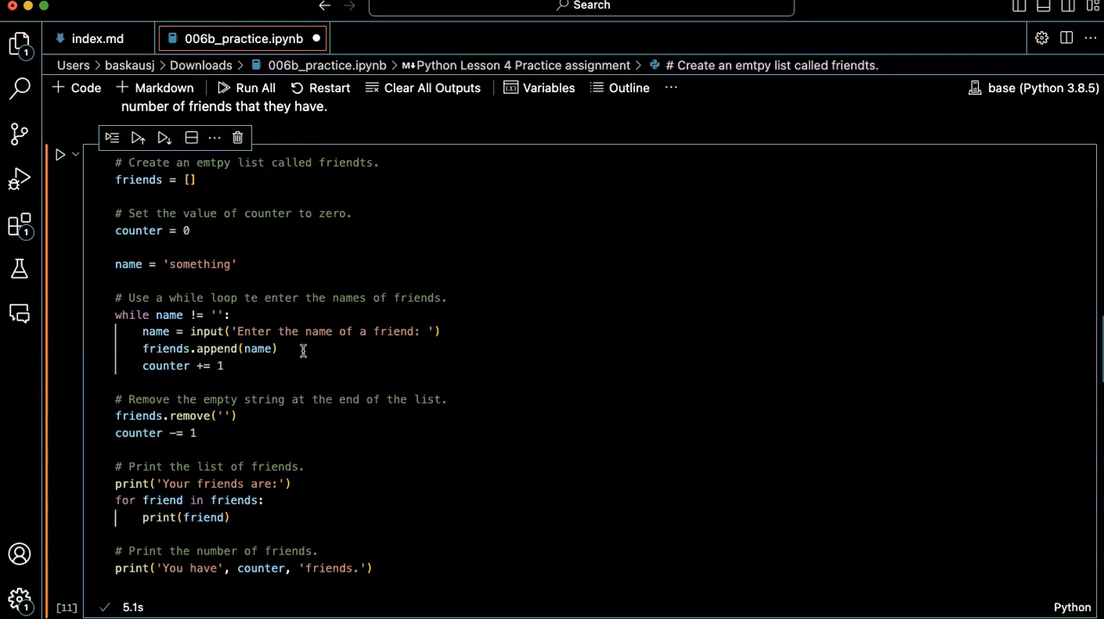